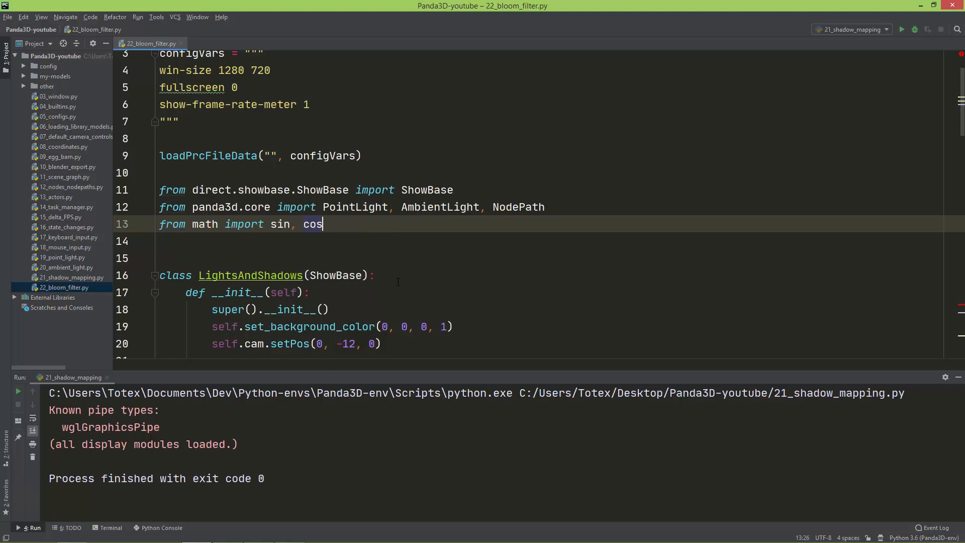
mouse_move(423, 283)
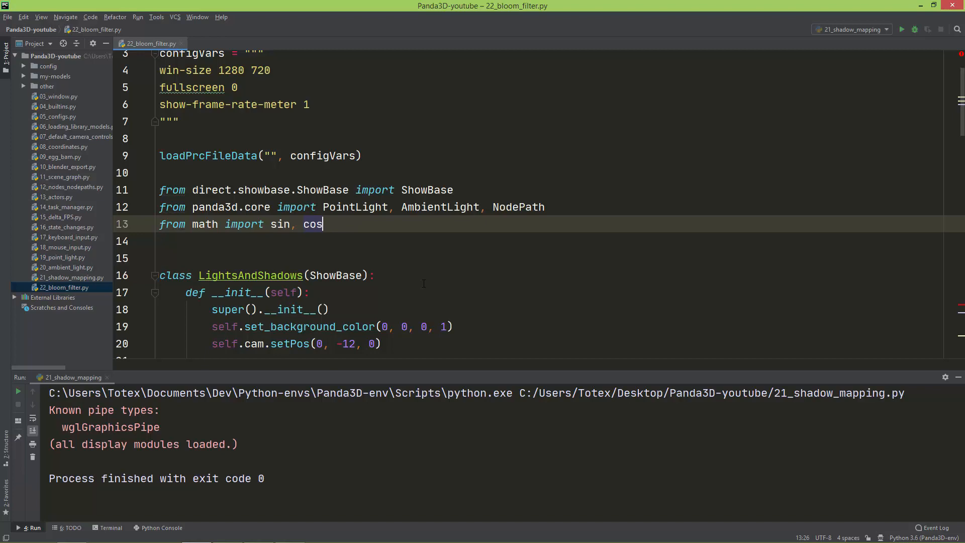
mouse_move(899, 32)
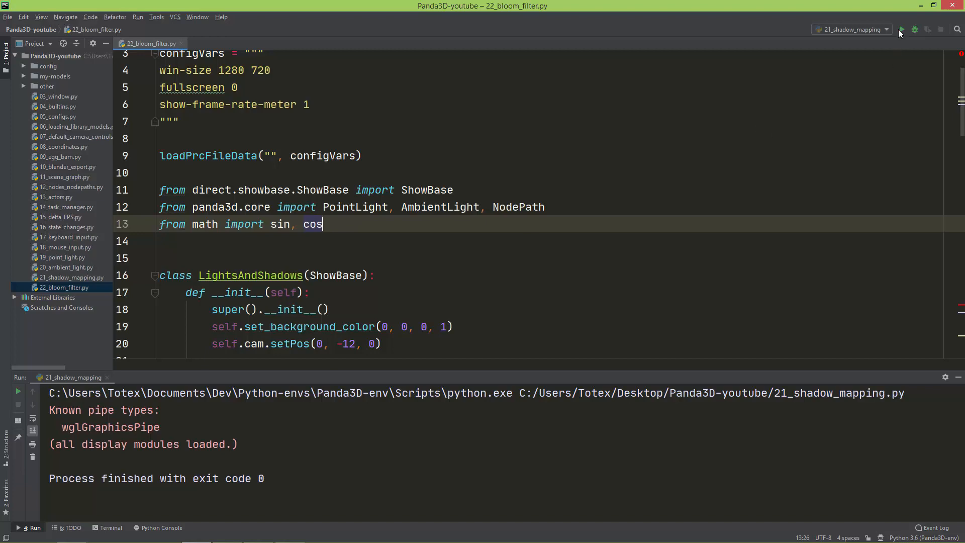
- Run and close the Christmas-tree scene, then revisit the 'panda3d filters' Google results
left_click(900, 30)
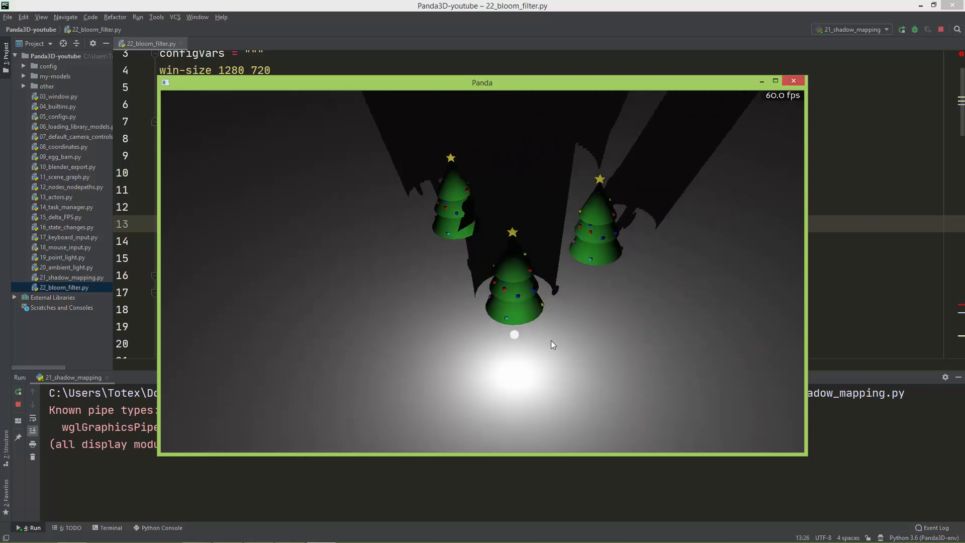
left_click(793, 81)
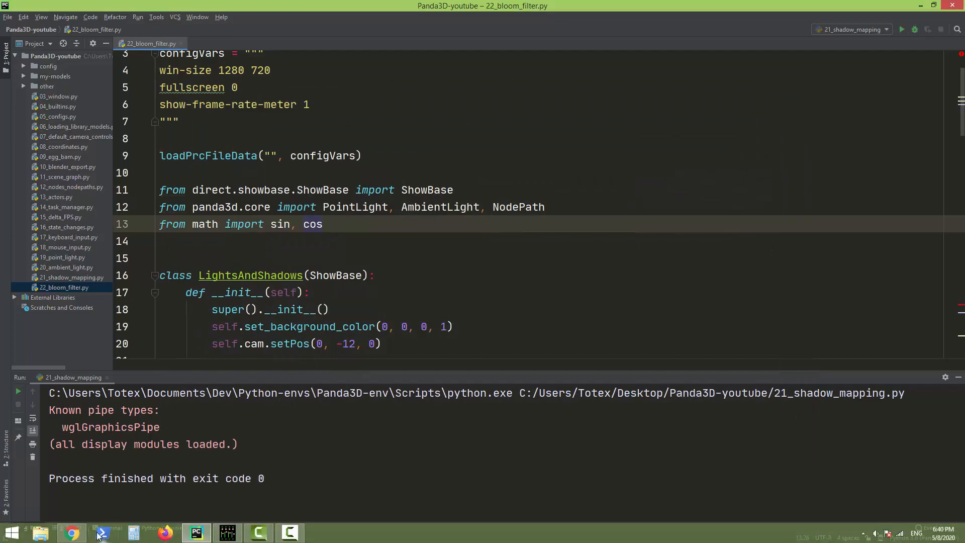
left_click(72, 532)
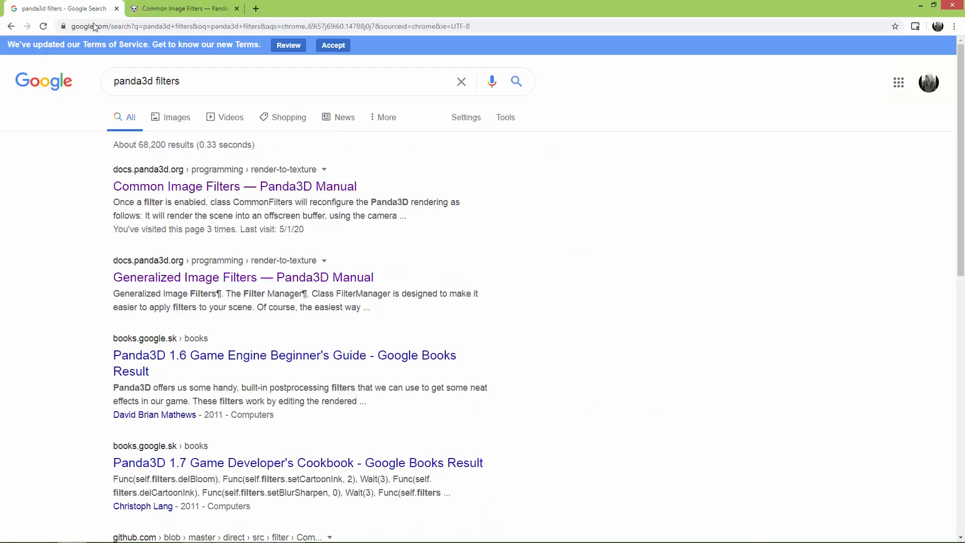
triple_click(147, 81)
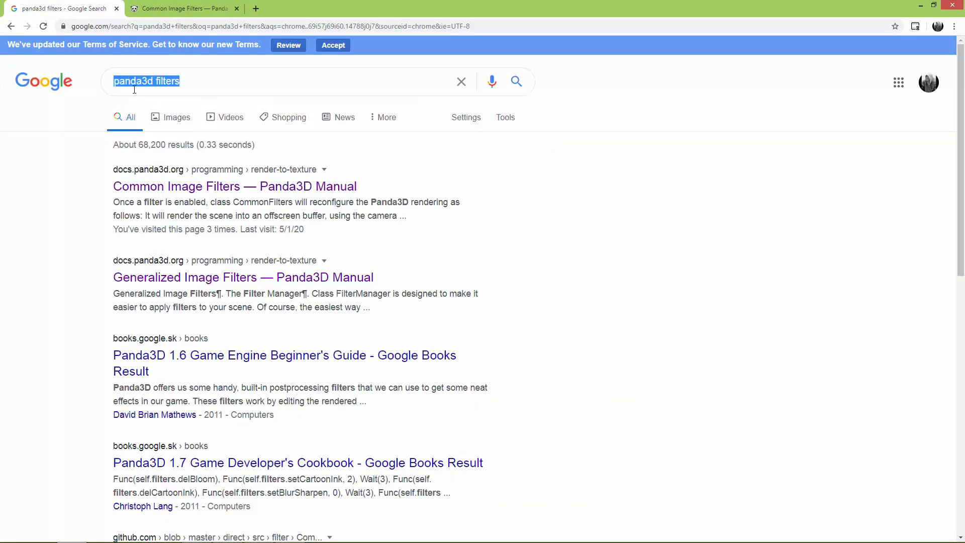
left_click(154, 209)
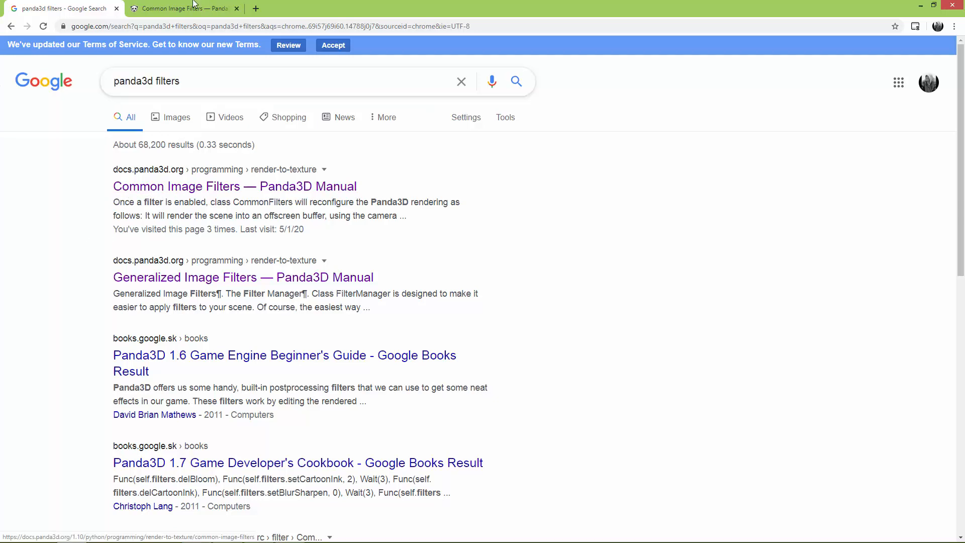
- Open the Common Image Filters page and highlight the Cartoon Inker and Volumetric Lighting entries
left_click(181, 8)
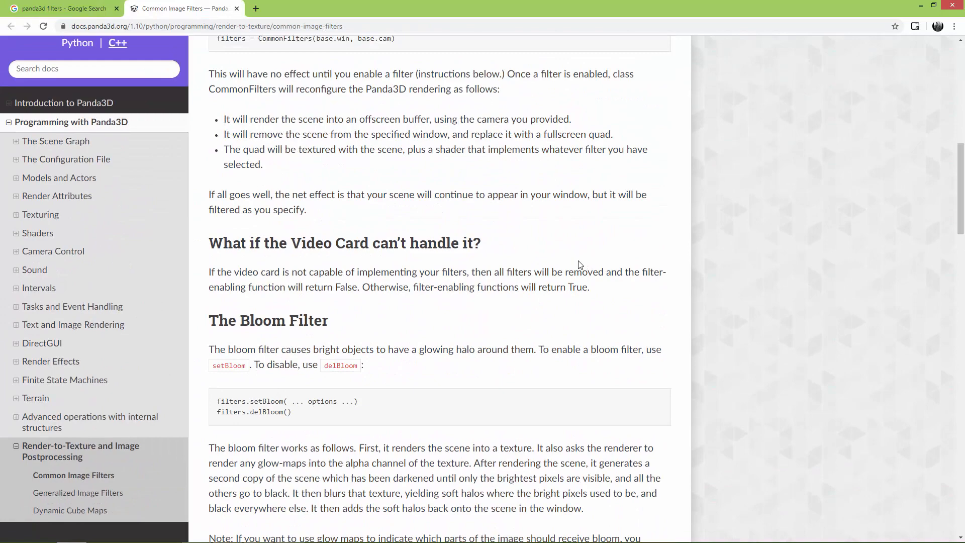
scroll("up", 3)
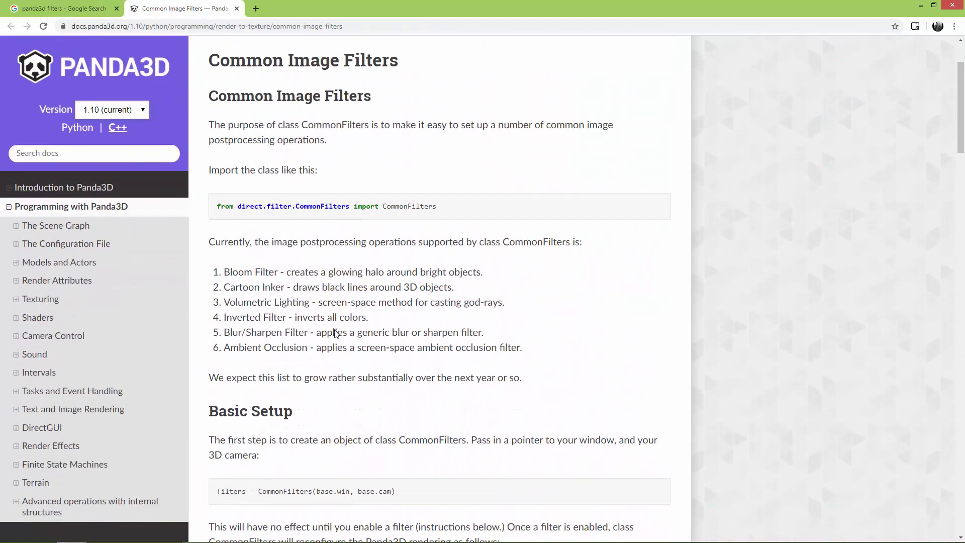
scroll("down", 3)
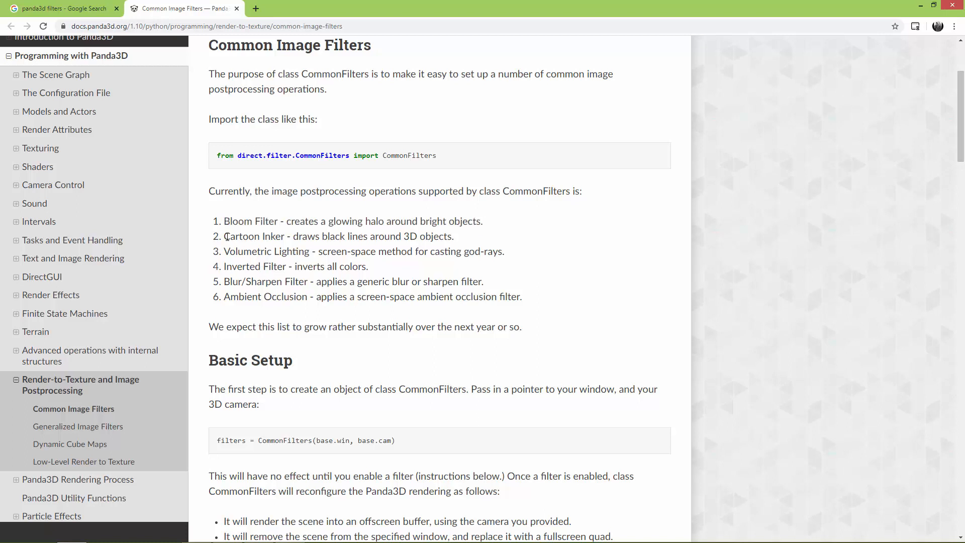
double_click(251, 235)
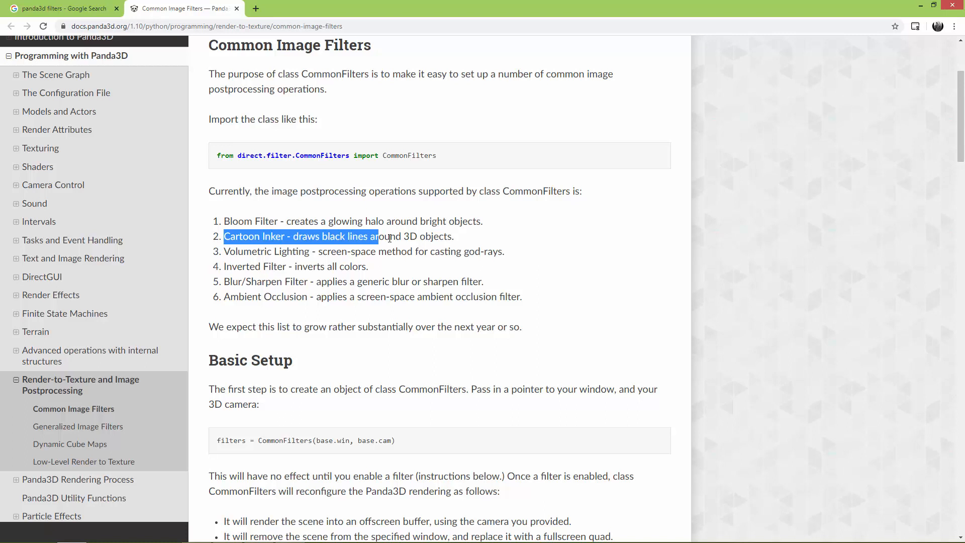
left_click(290, 282)
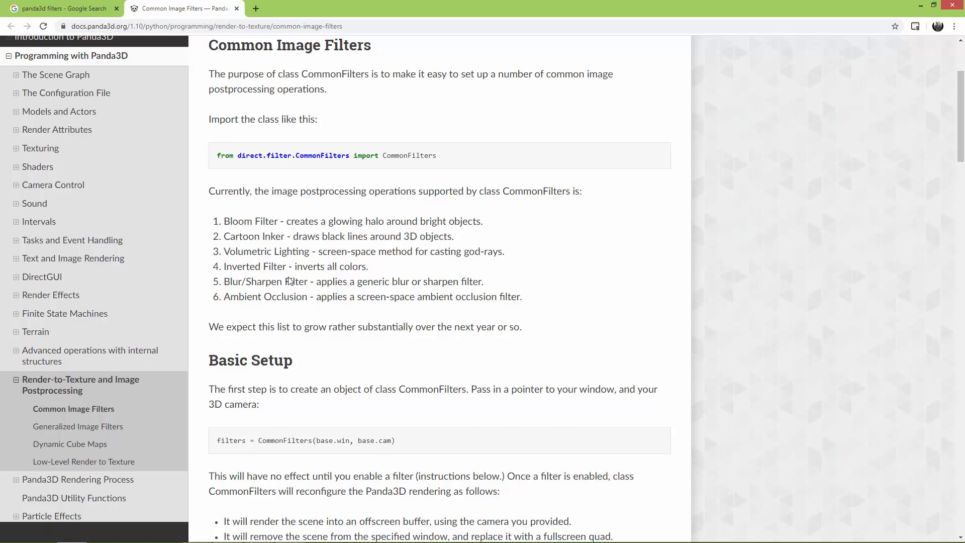
double_click(261, 252)
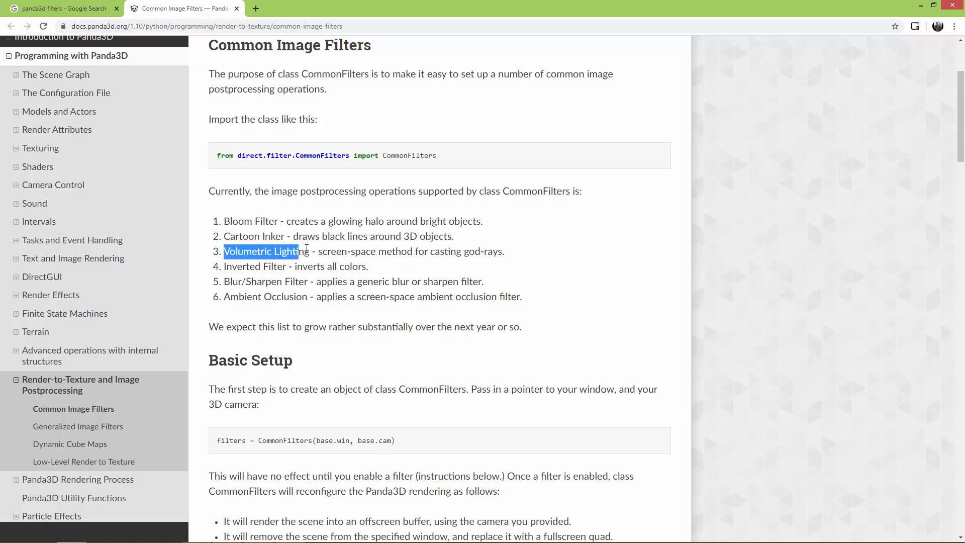
double_click(331, 251)
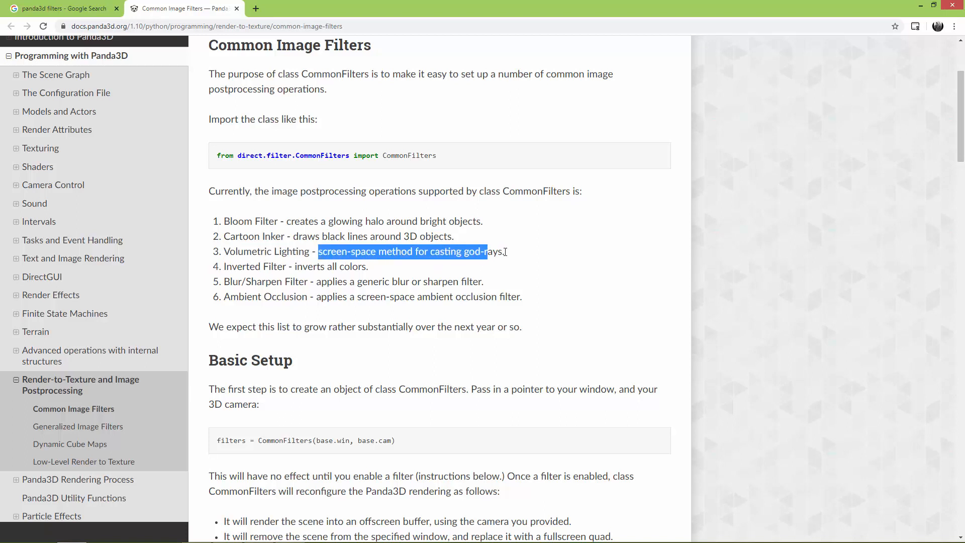
- Highlight the Blur/Sharpen and Ambient Occlusion entries, then scroll through the filter sections
double_click(238, 266)
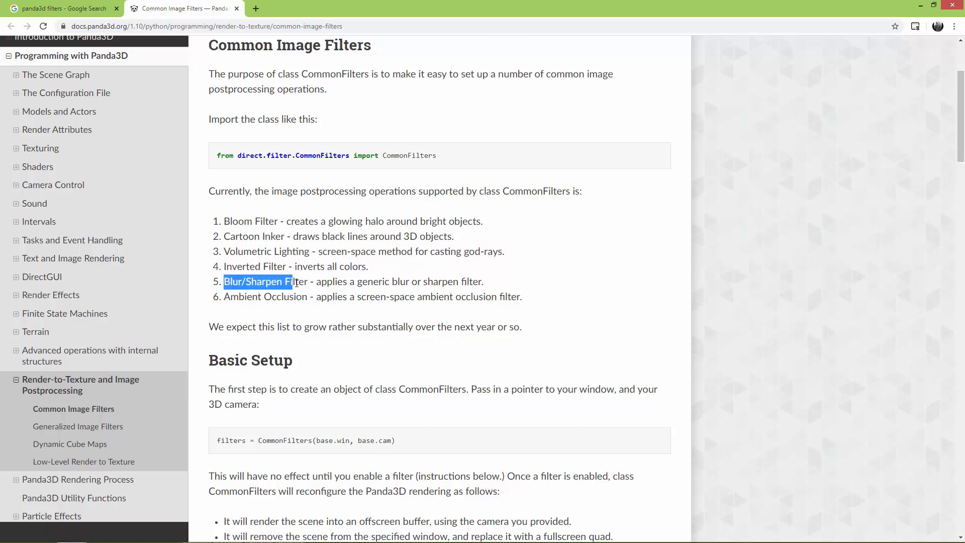
double_click(332, 281)
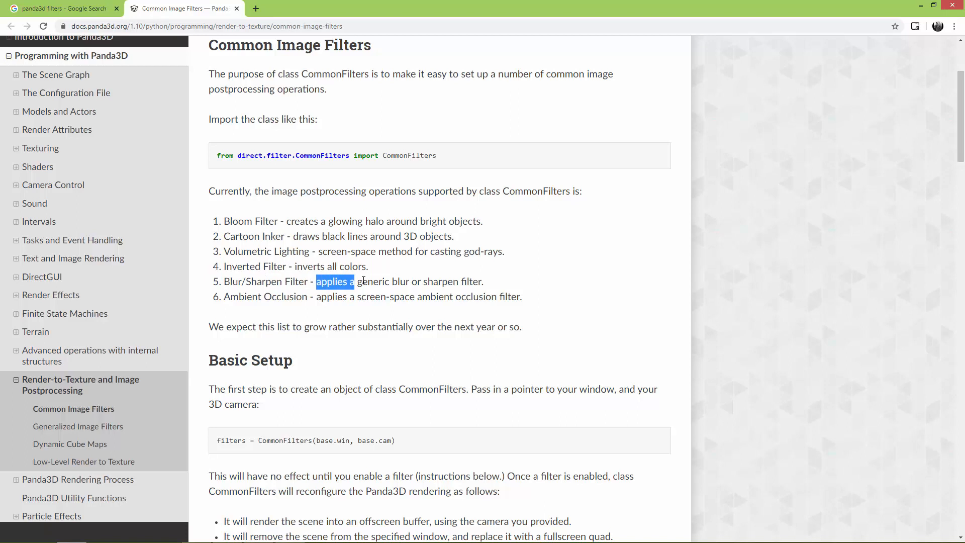
left_click(263, 306)
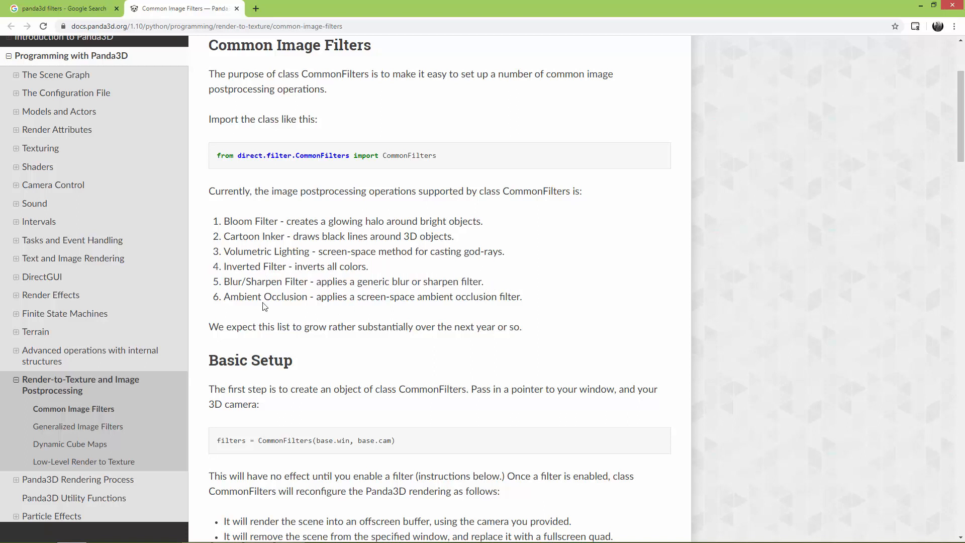
double_click(265, 296)
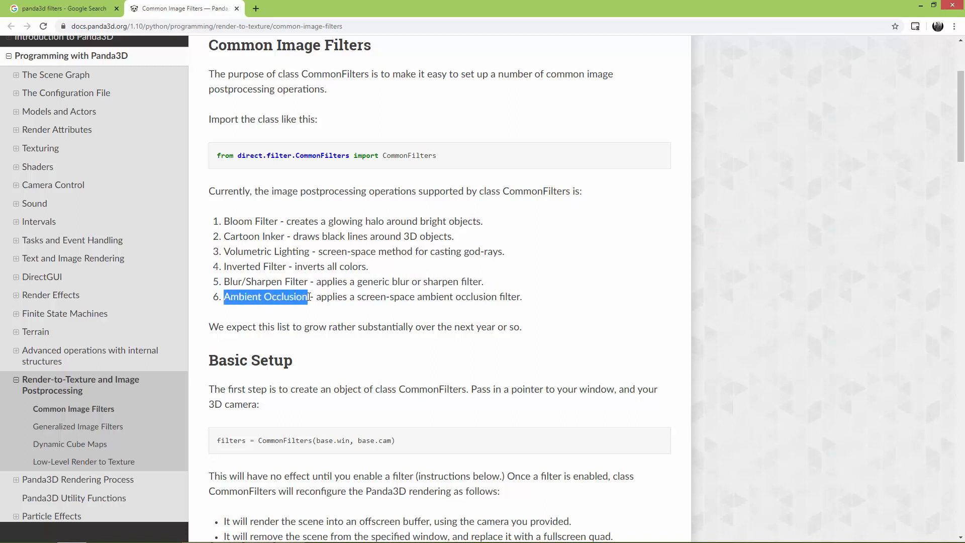
scroll("down", 3)
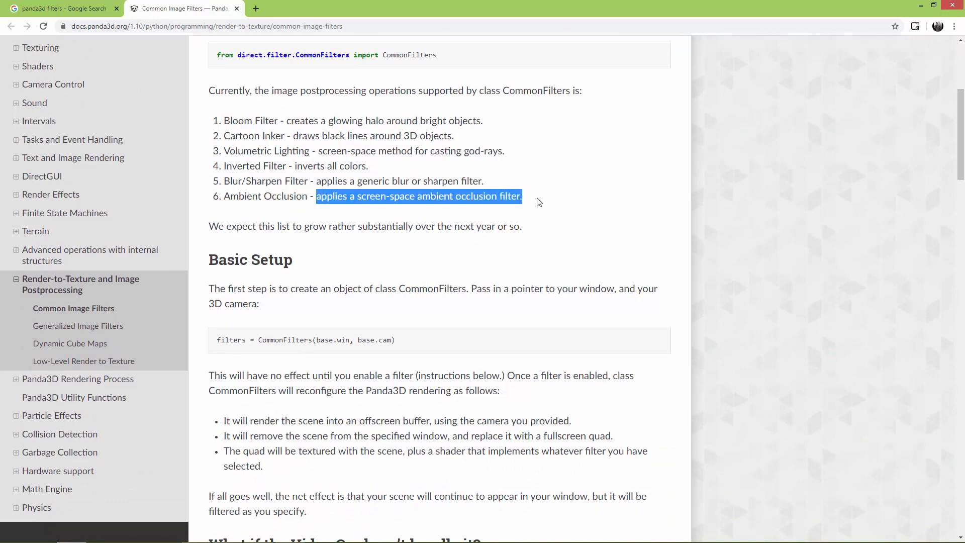
scroll("up", 3)
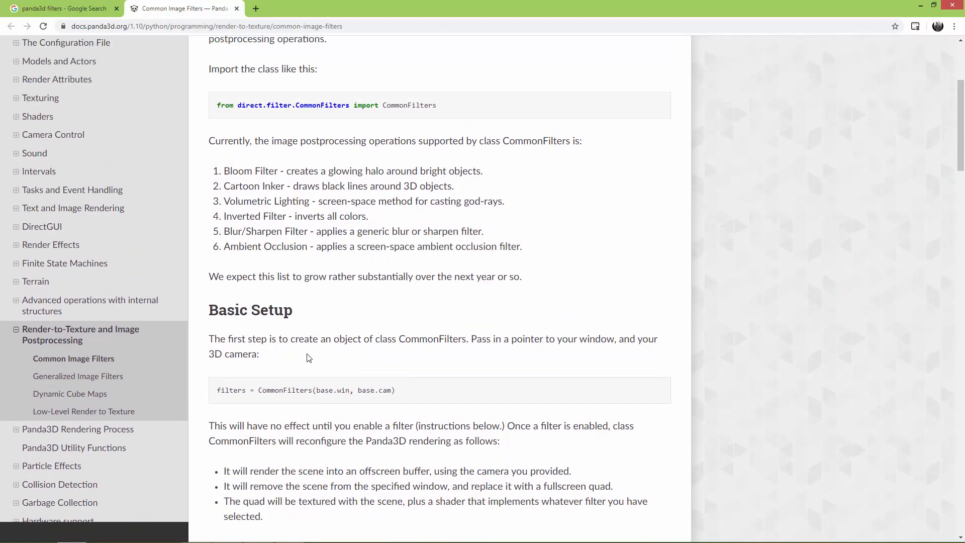
scroll("down", 3)
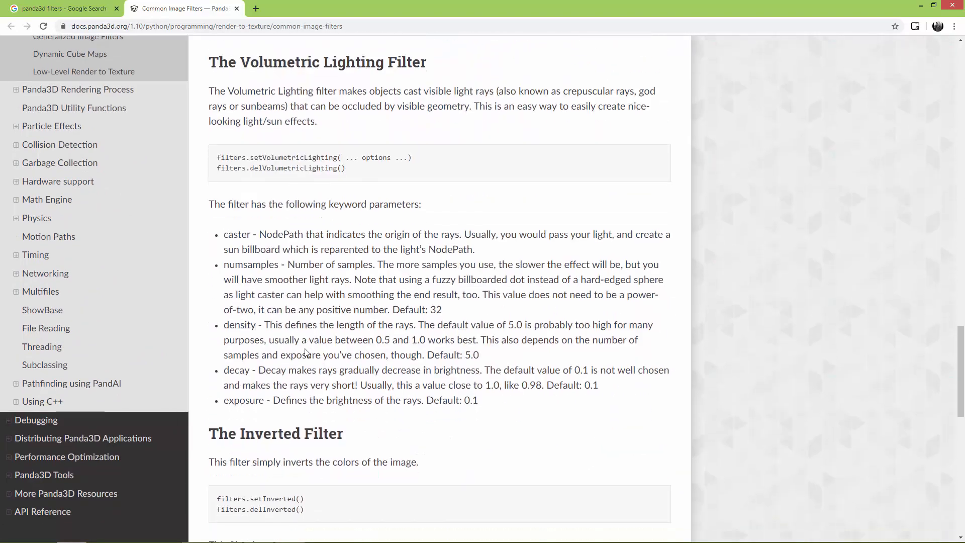
scroll("down", 3)
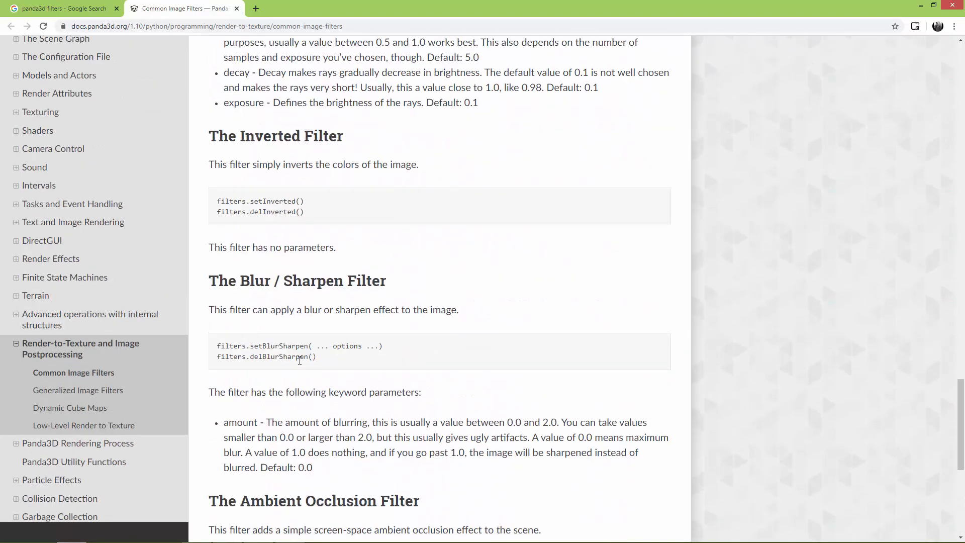
scroll("up", 3)
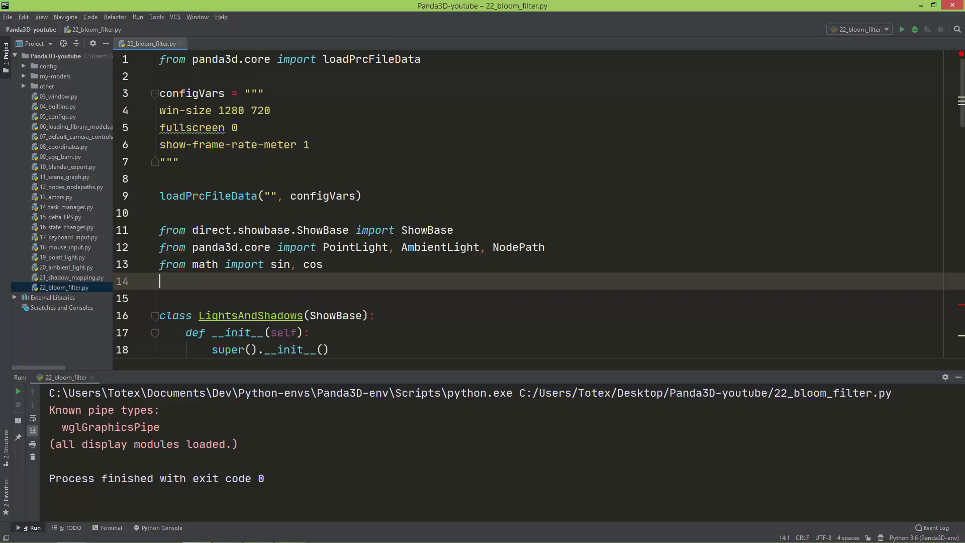
- Add 'from direct.filter.CommonFilters import CommonFilters' on line 14 using autocomplete
type("from")
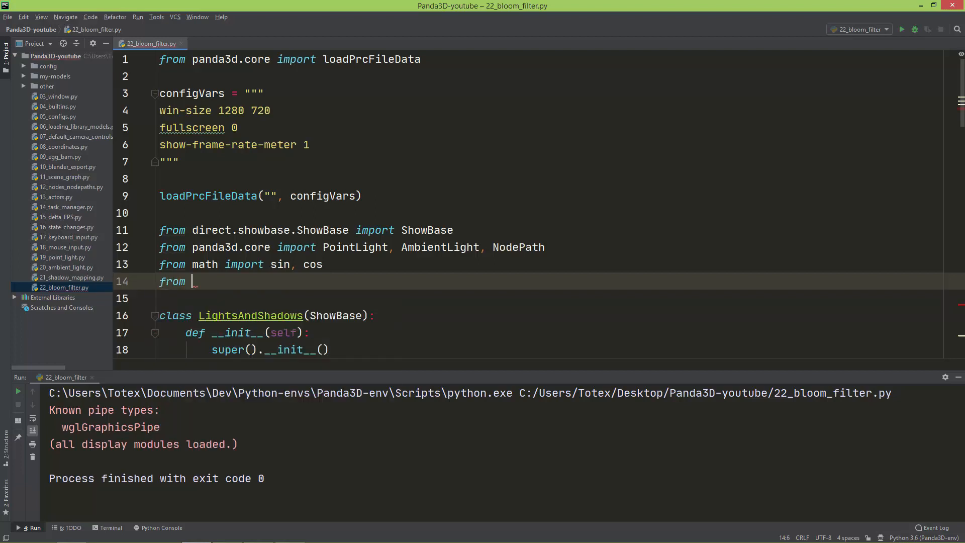
type("direct.filter.")
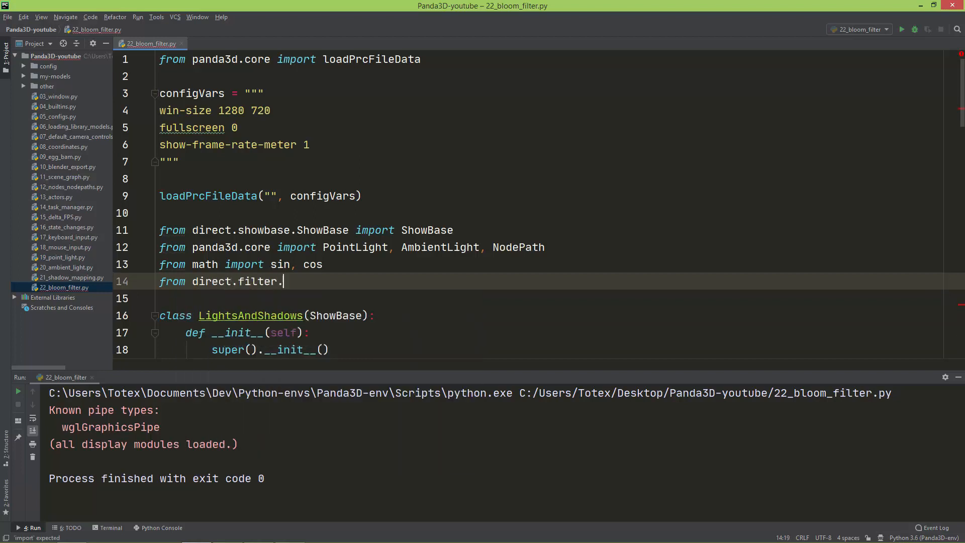
type("CommonFilters import")
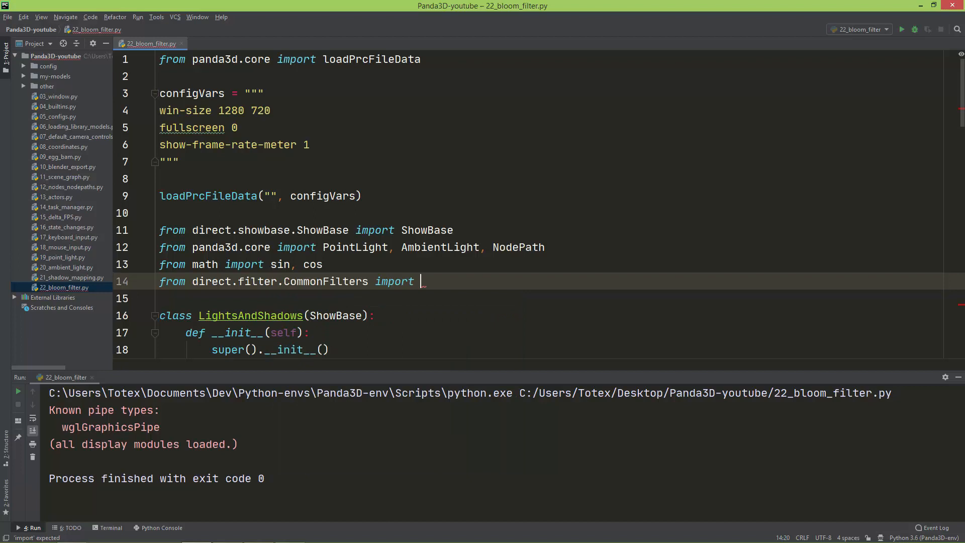
type("CommonFilters")
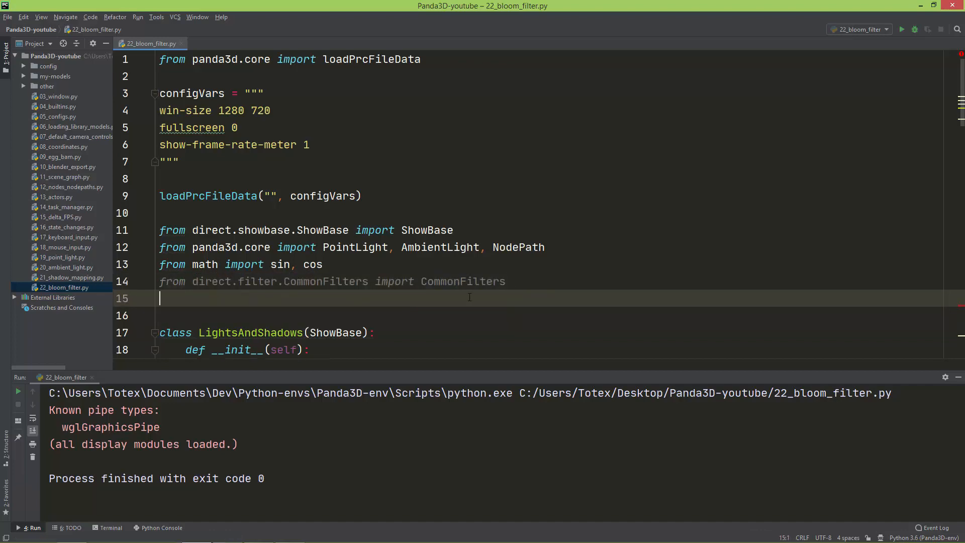
- At the end of __init__, write filters = CommonFilters(self.win, self.cam)
scroll("down", 3)
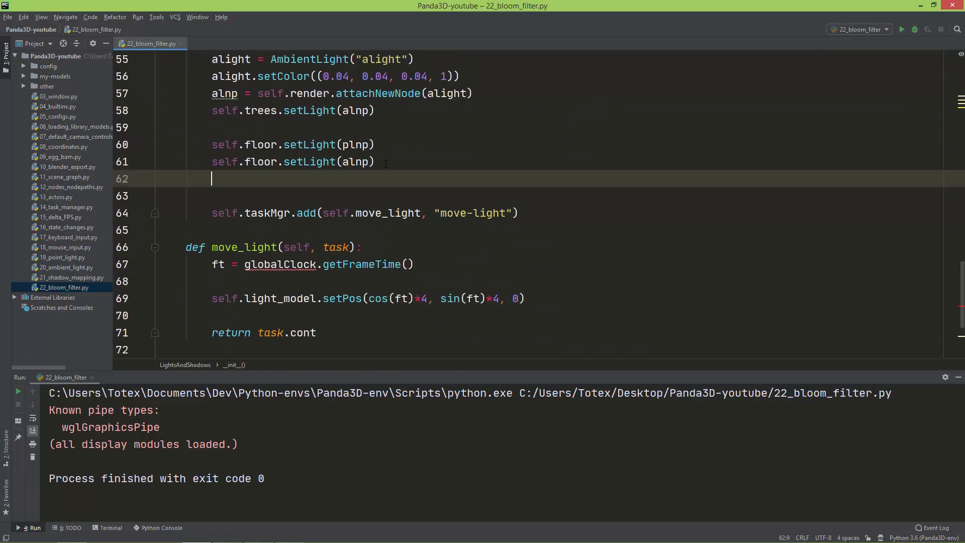
type("filte")
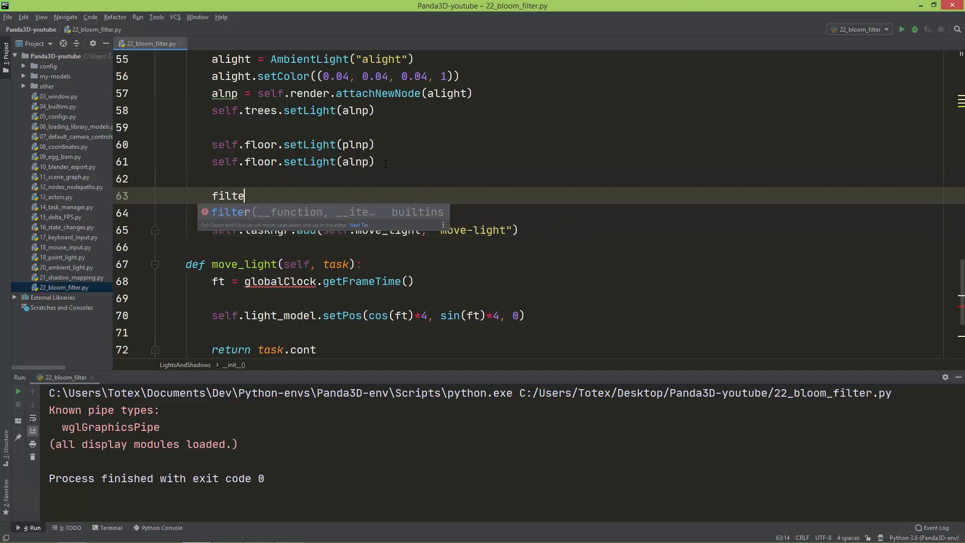
type("rs = C")
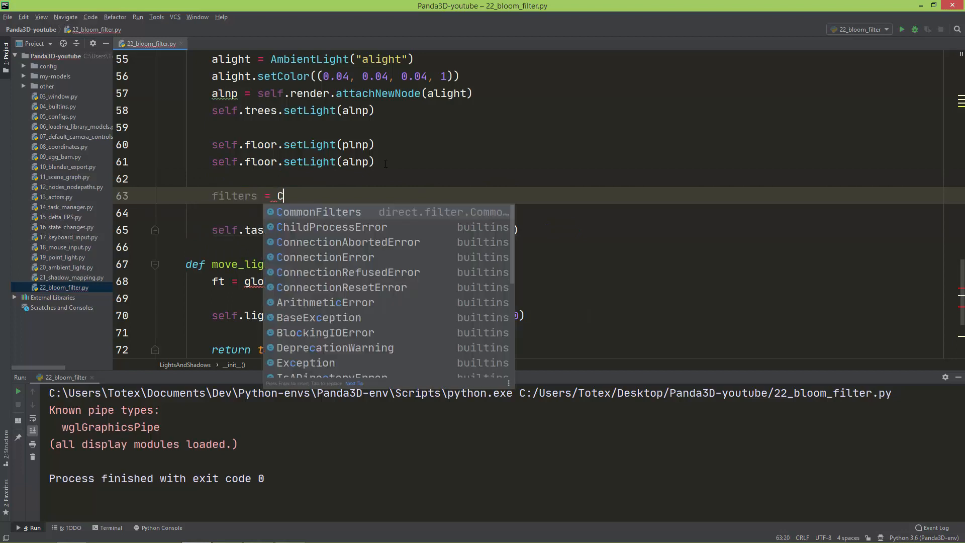
left_click(318, 211)
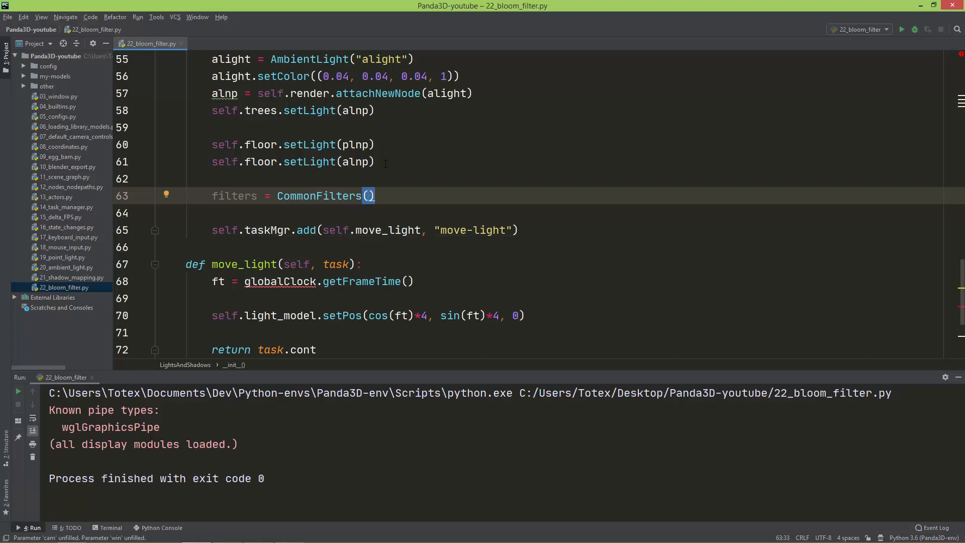
type("s")
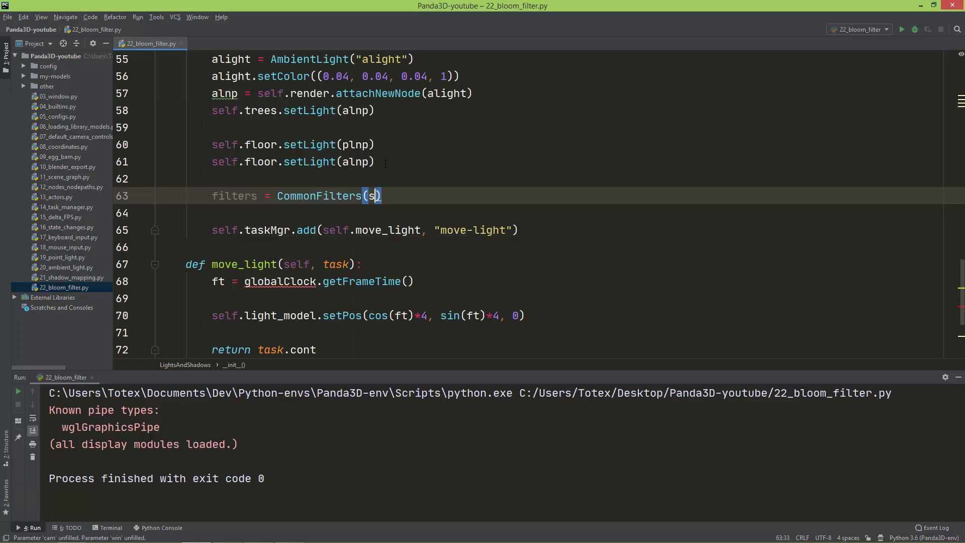
type("elf.win")
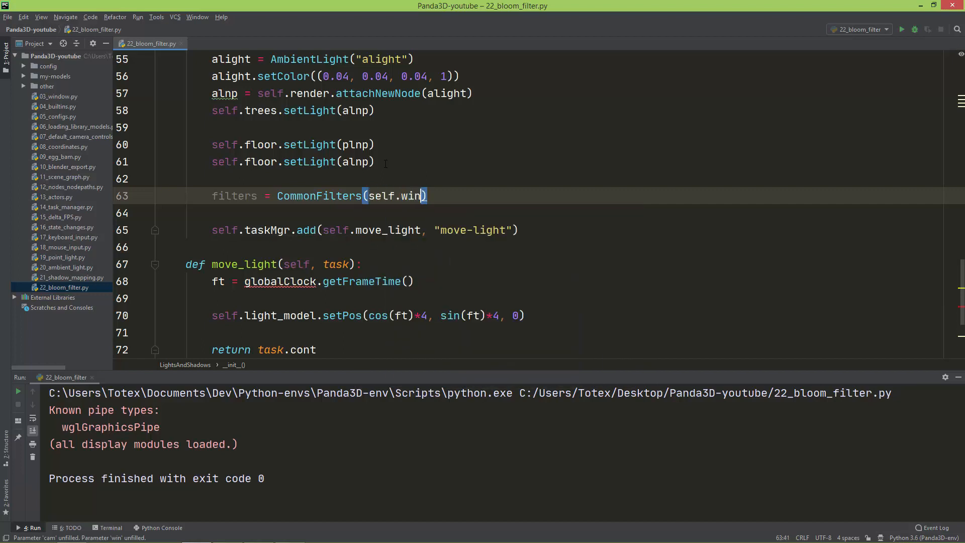
type(", self.cam")
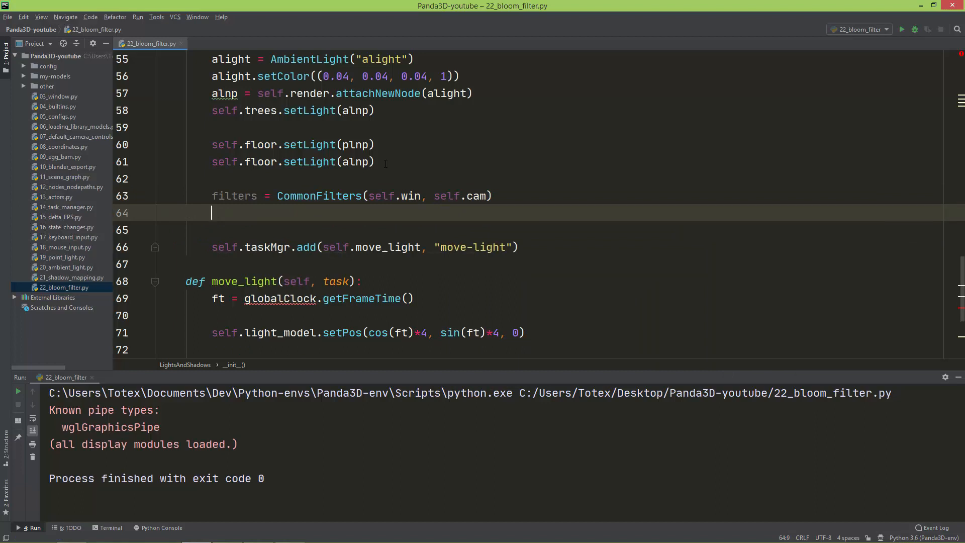
- Add a filters.setBloom() call on the line below the filter setup
double_click(235, 195)
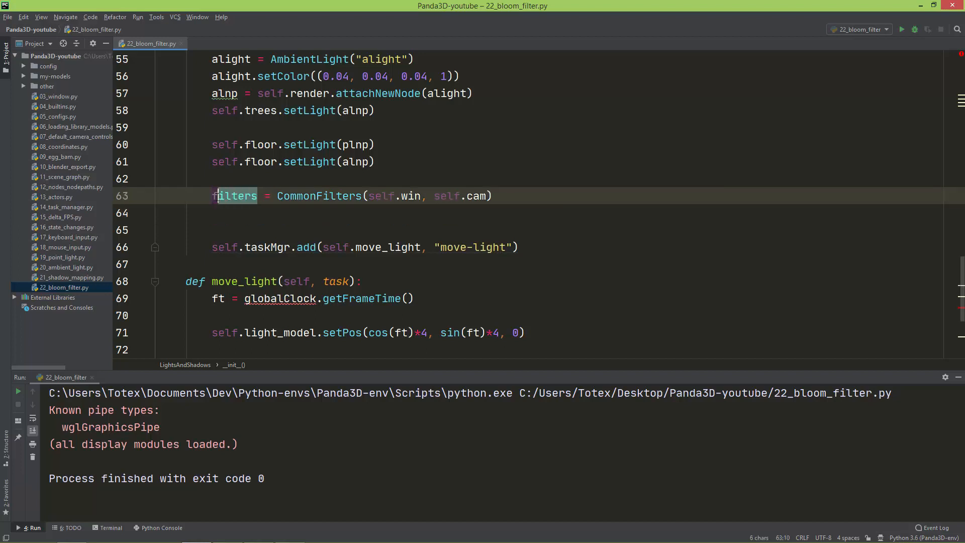
left_click(211, 212)
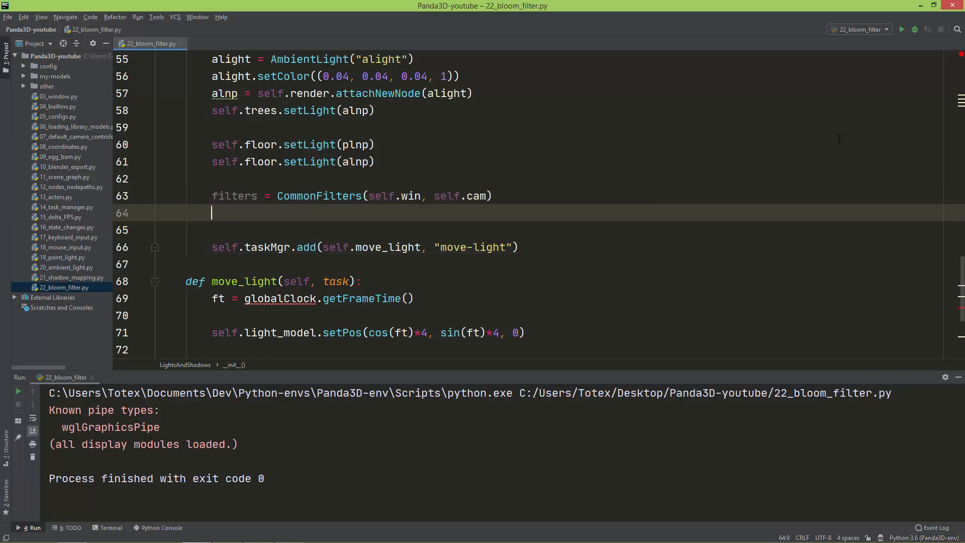
type("filters.setBloom(")
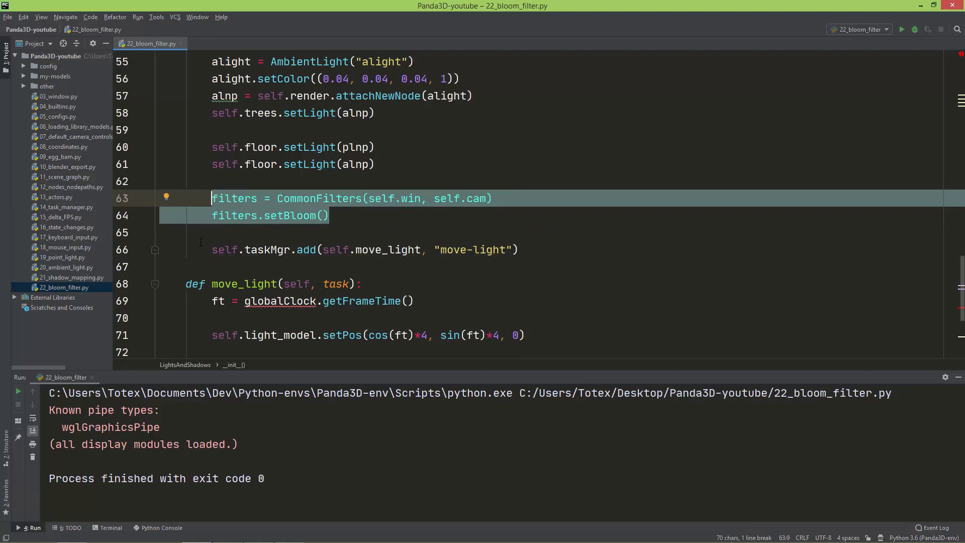
scroll("up", 3)
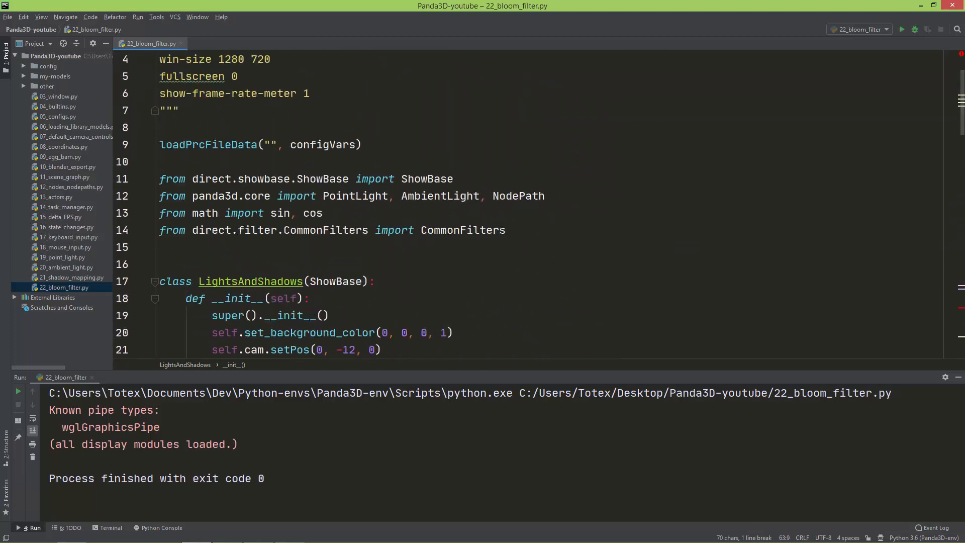
scroll("down", 3)
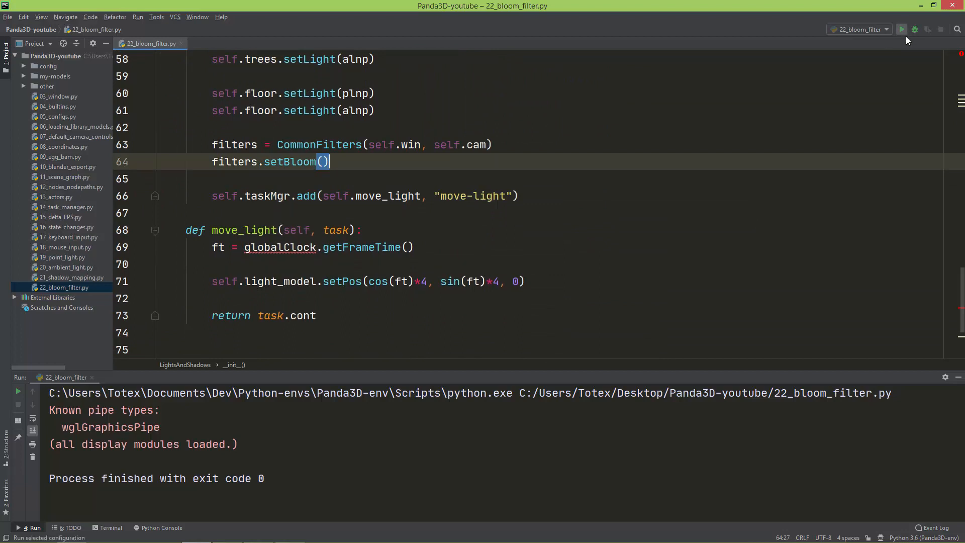
- Run the bloom script, watch the glowing tree scene, and close its window
left_click(901, 29)
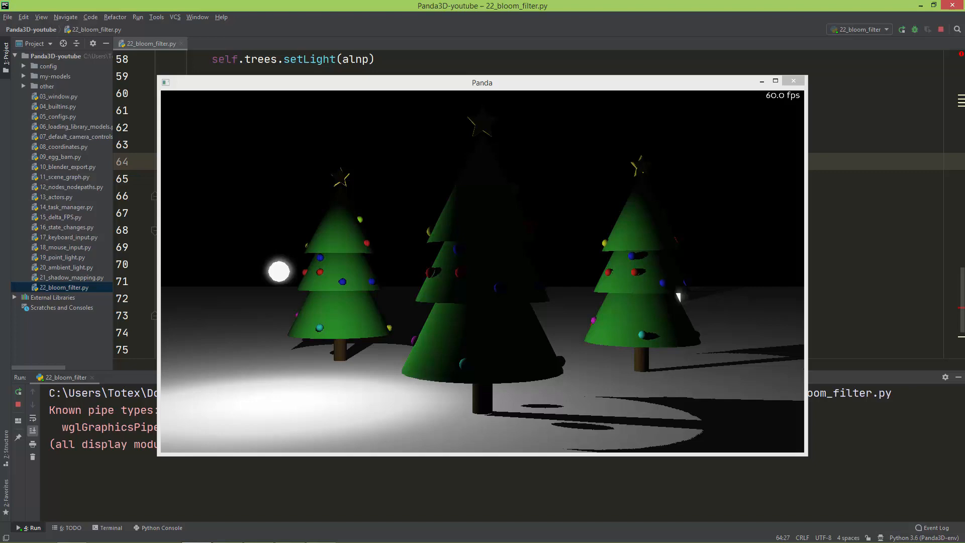
left_click(793, 80)
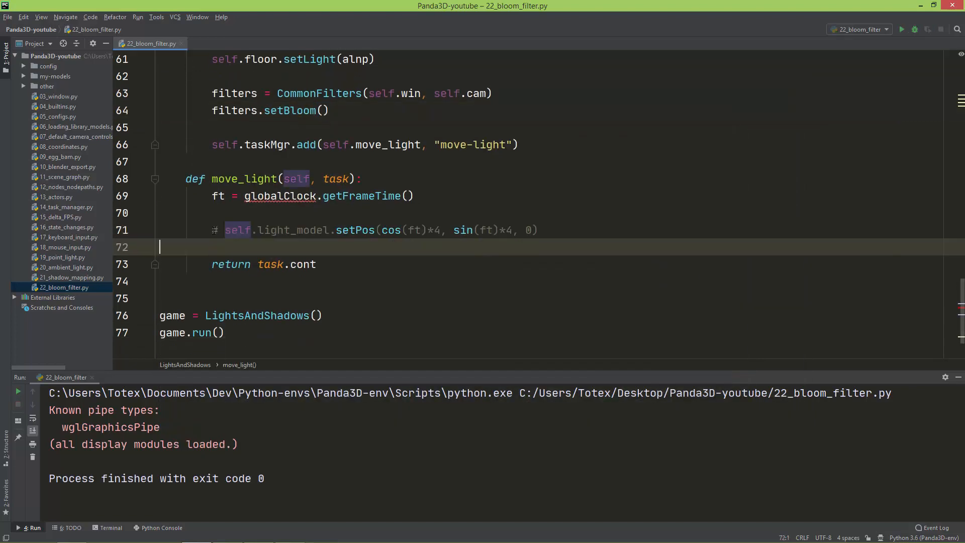
- Scroll to the light sphere's setPos(4, -4, 0) line in __init__ and relaunch the scene
scroll("up", 3)
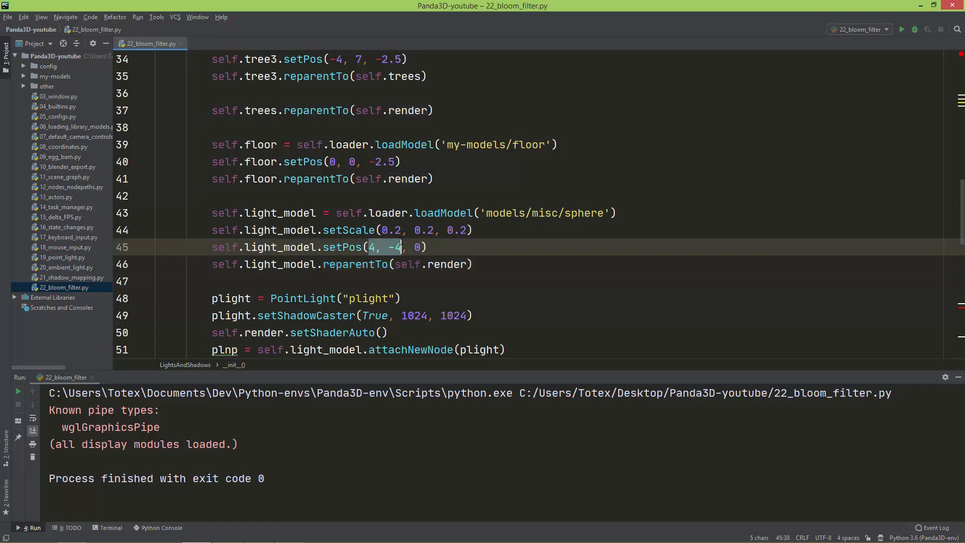
left_click(900, 29)
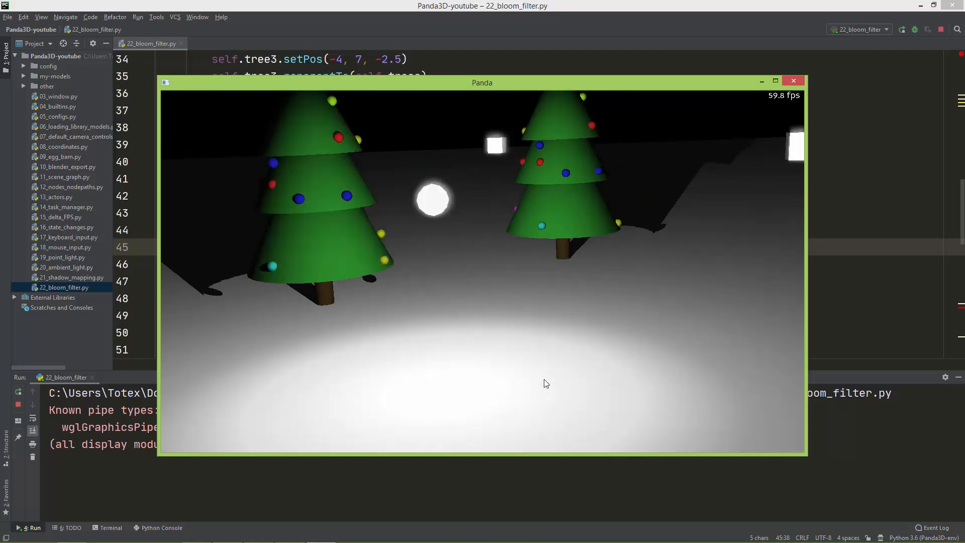
mouse_move(419, 176)
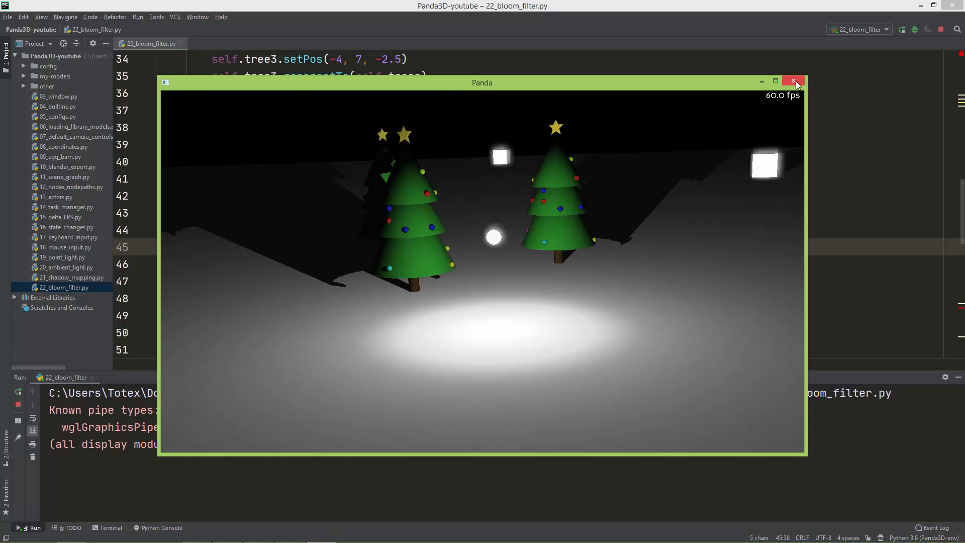
mouse_move(794, 81)
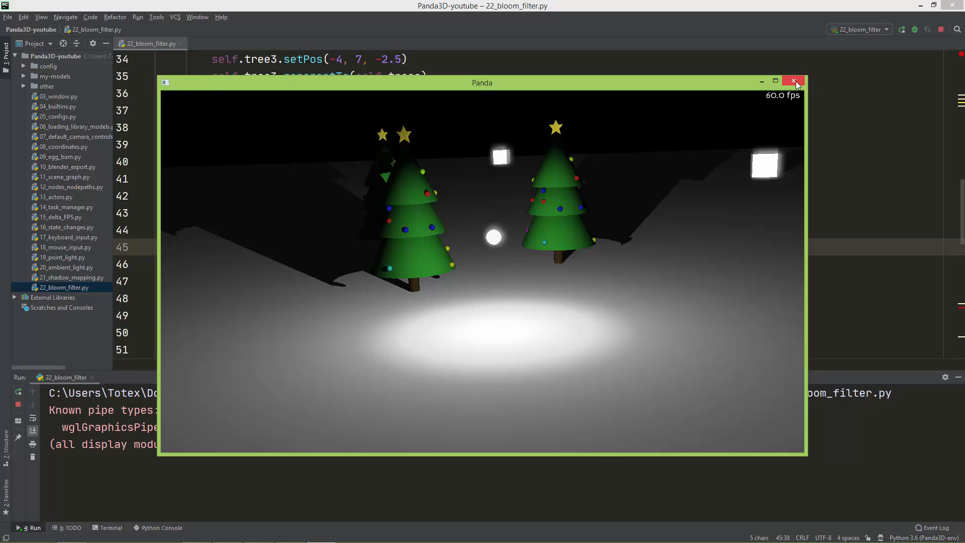
- Close the glowing-sphere scene, put the cursor inside setBloom's parentheses, and view the bloom docs
left_click(795, 81)
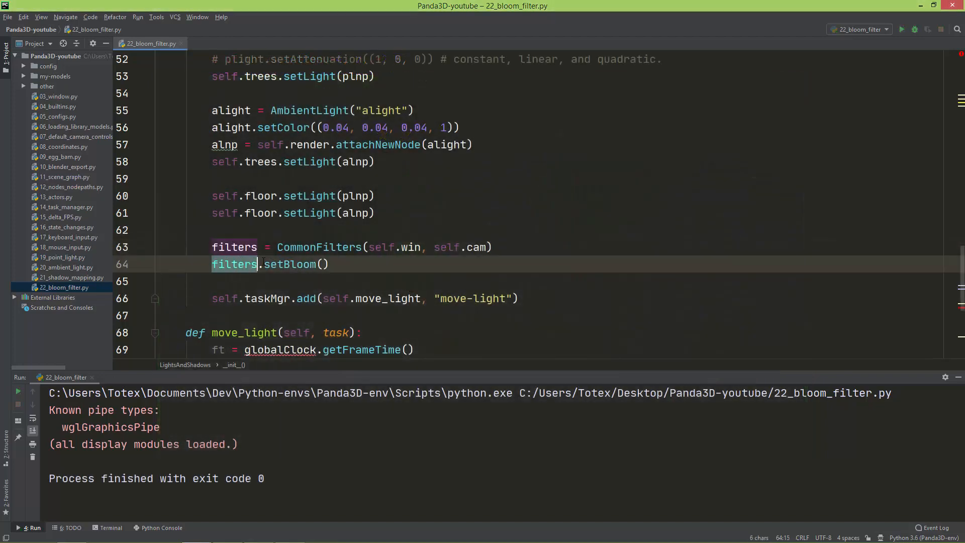
left_click(322, 263)
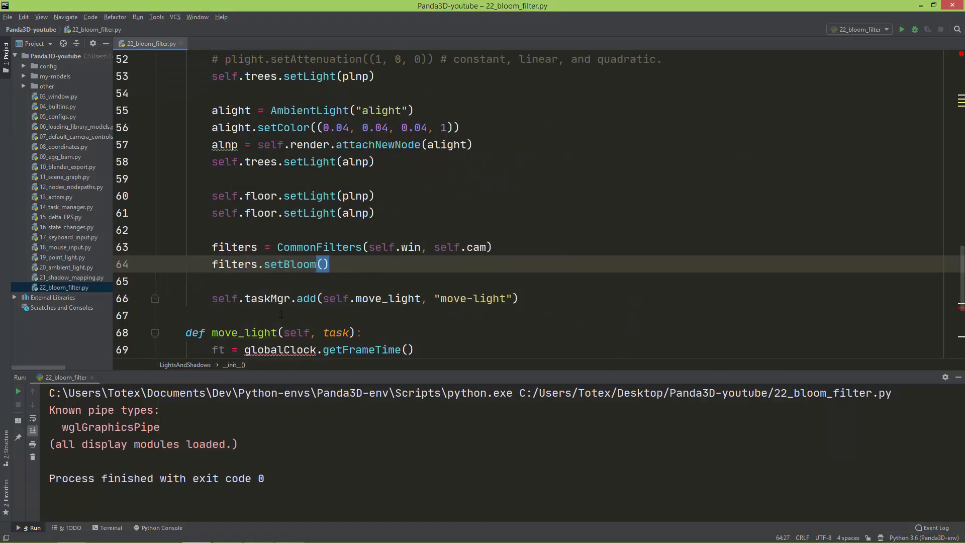
mouse_move(307, 281)
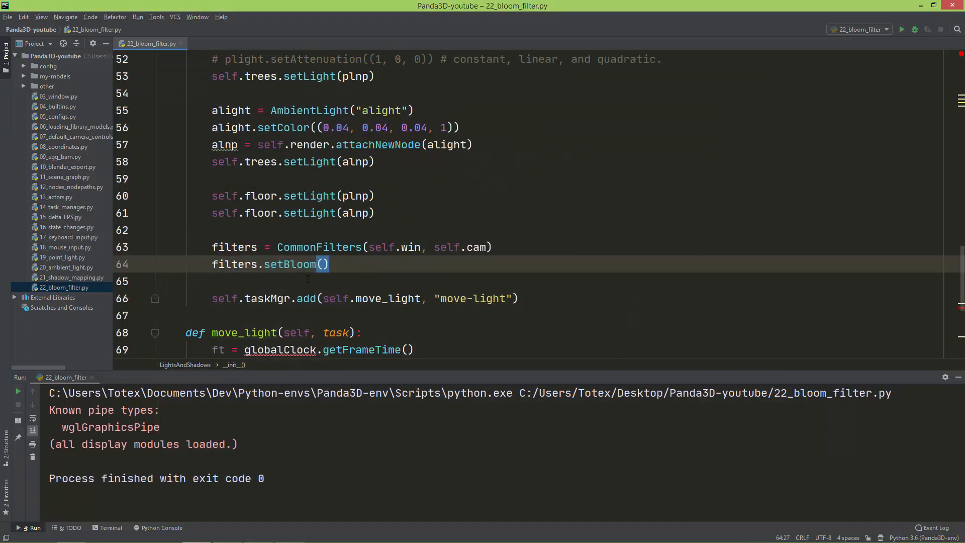
left_click(71, 532)
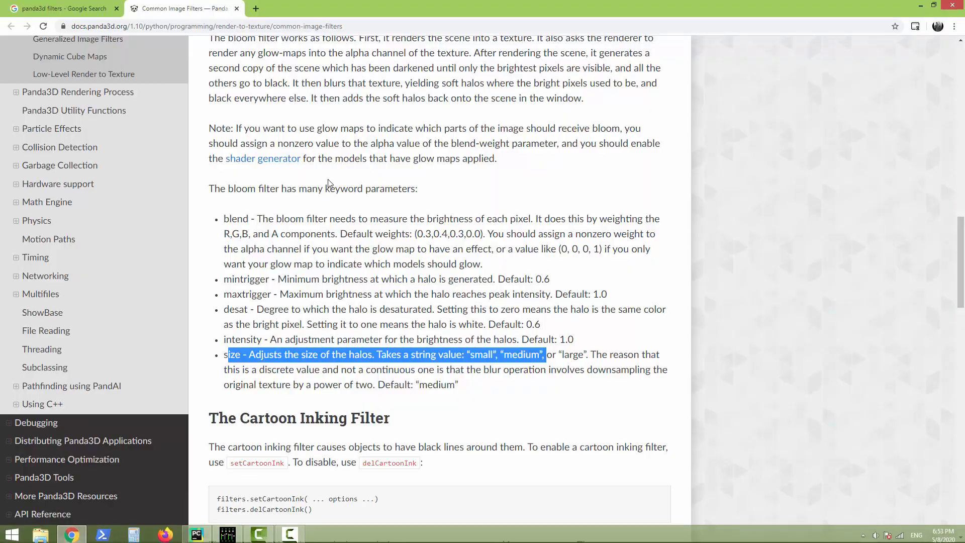
scroll("down", 3)
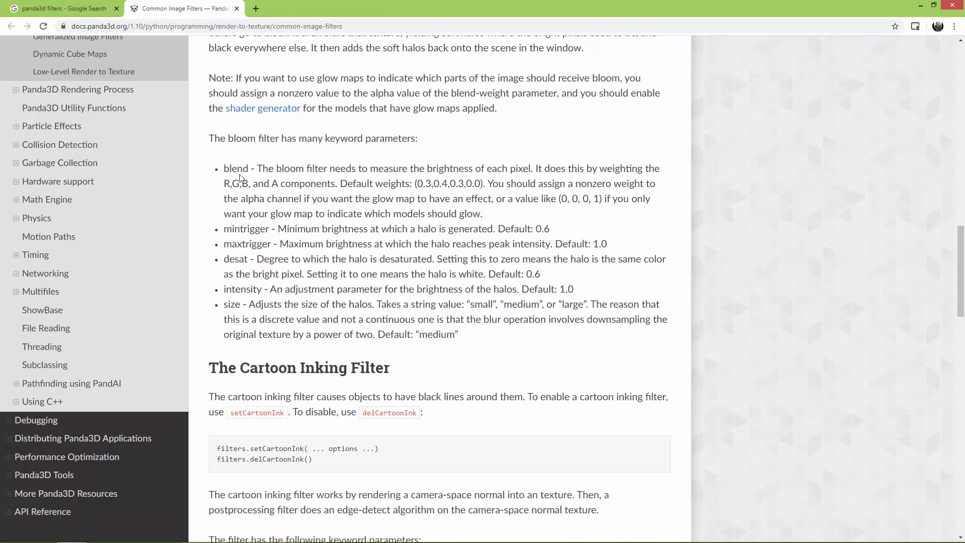
left_click_drag(224, 167, 268, 168)
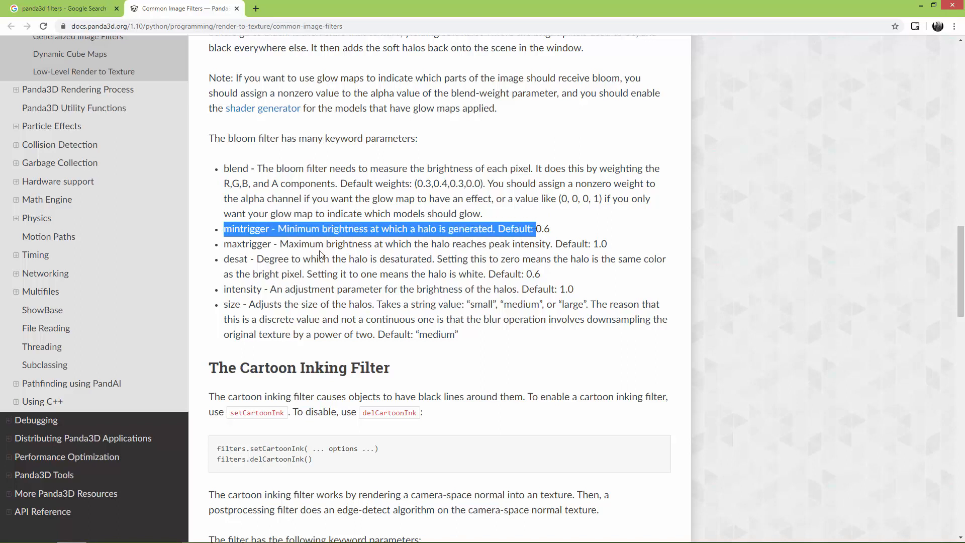
mouse_move(423, 230)
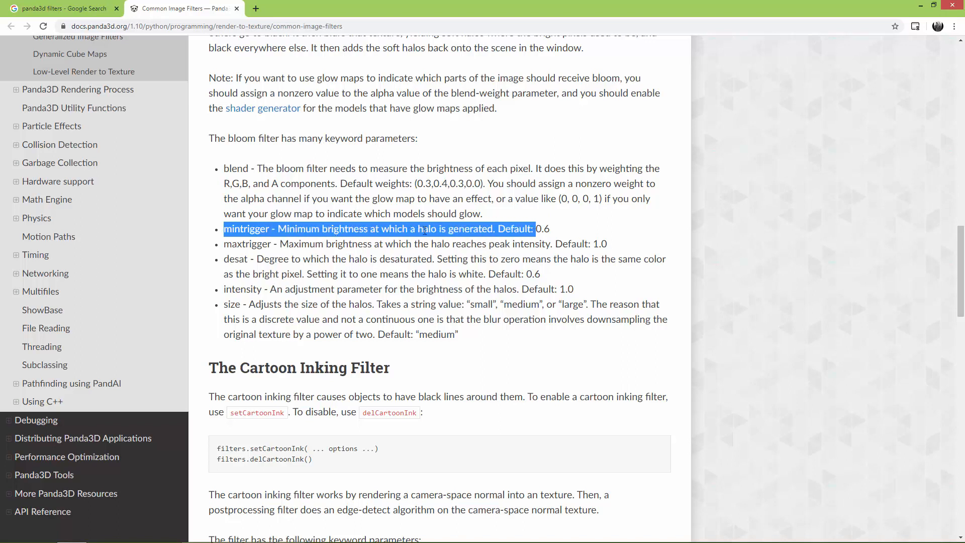
mouse_move(235, 315)
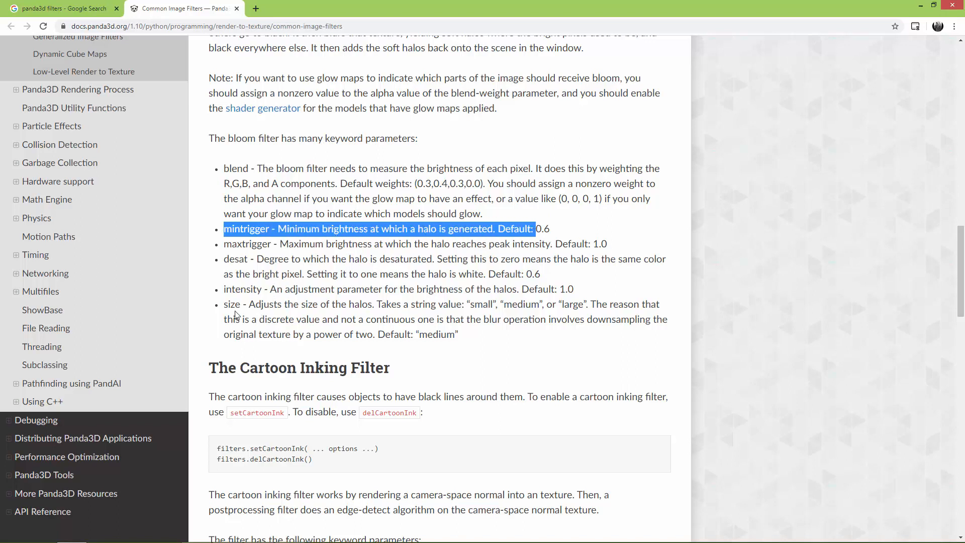
double_click(233, 304)
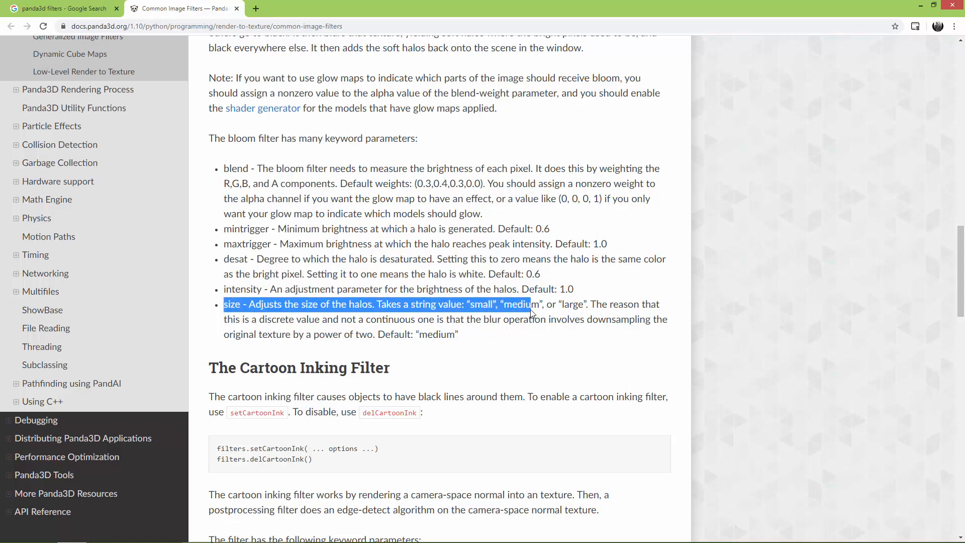
double_click(518, 304)
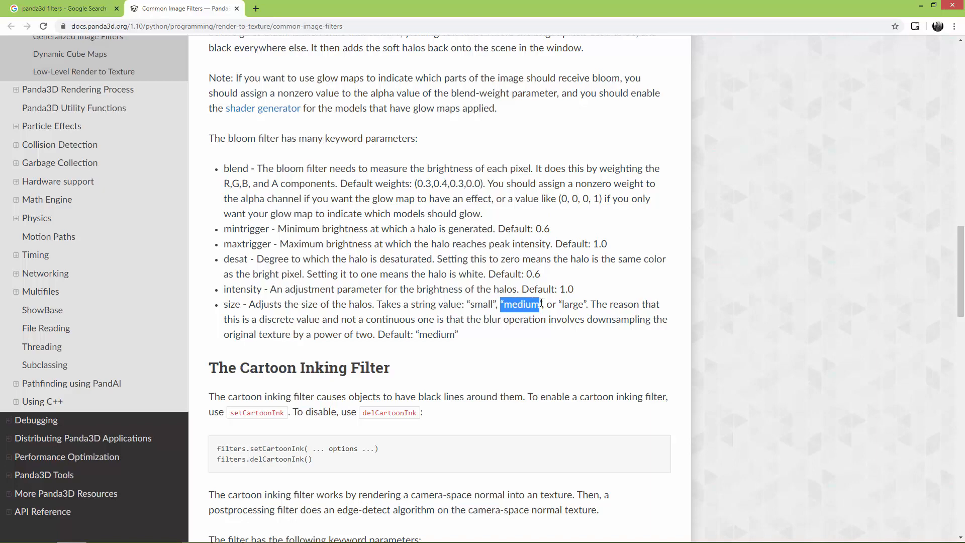
double_click(571, 304)
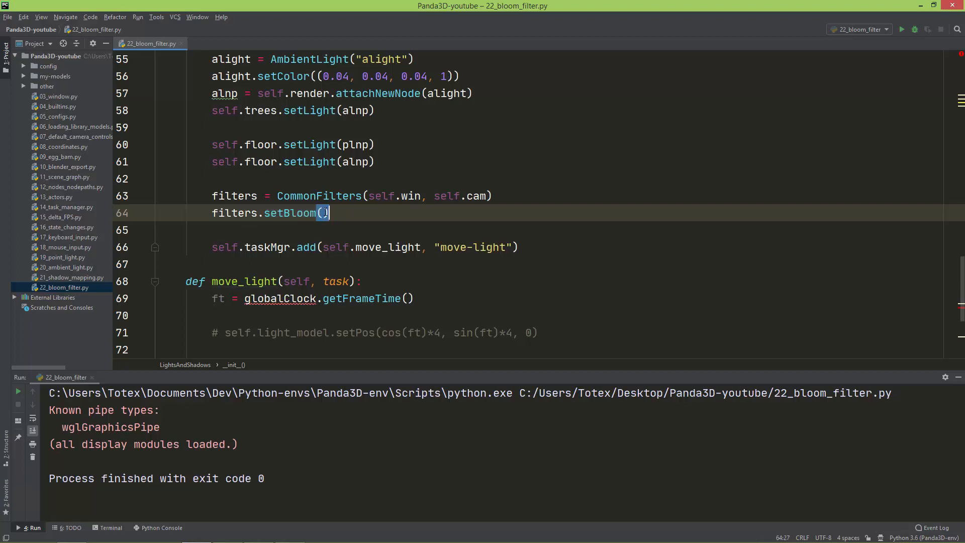
- Pass size="large" to setBloom and rerun the script
type("size=\"")
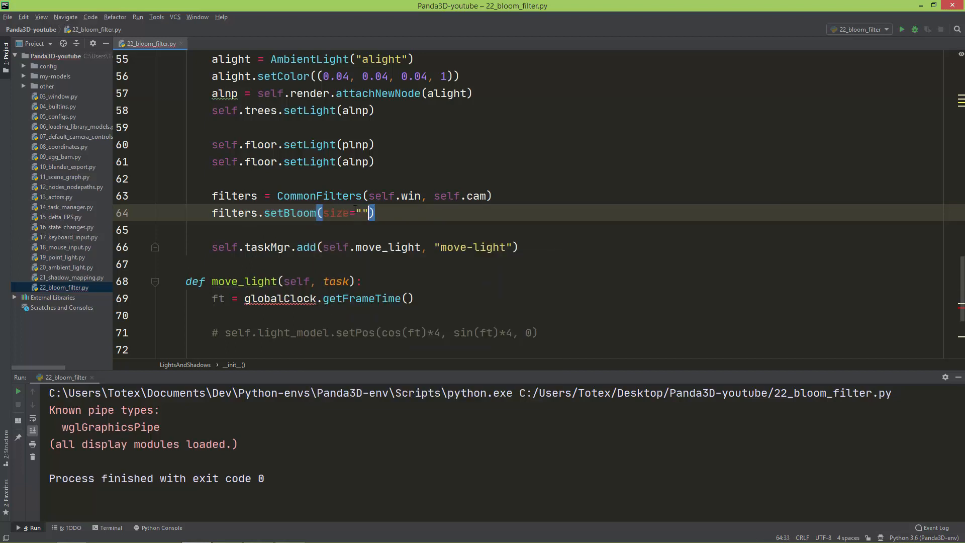
type("large")
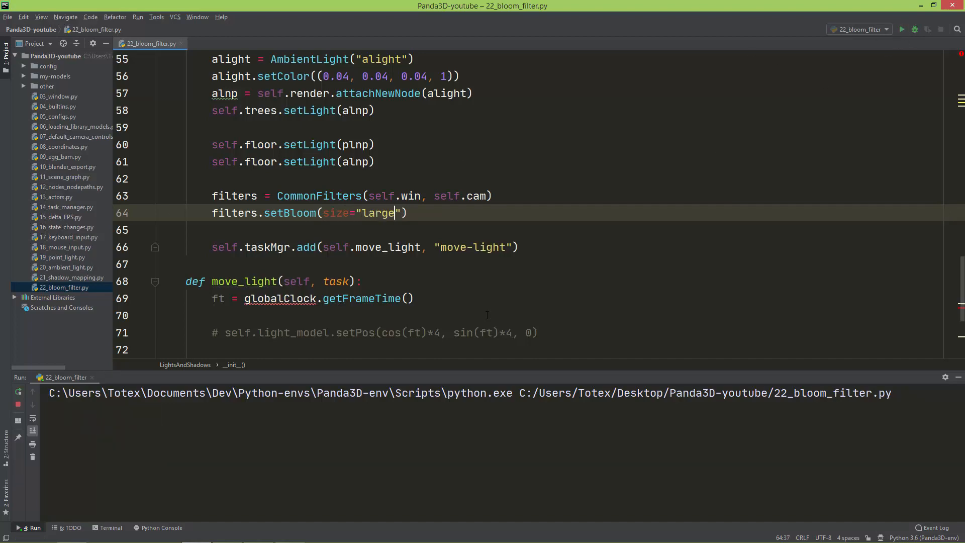
left_click(901, 29)
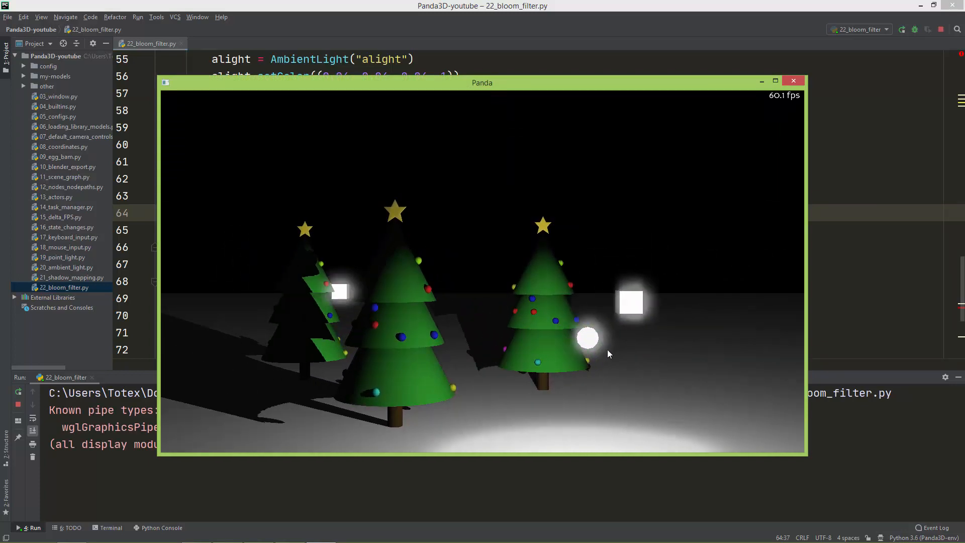
mouse_move(567, 334)
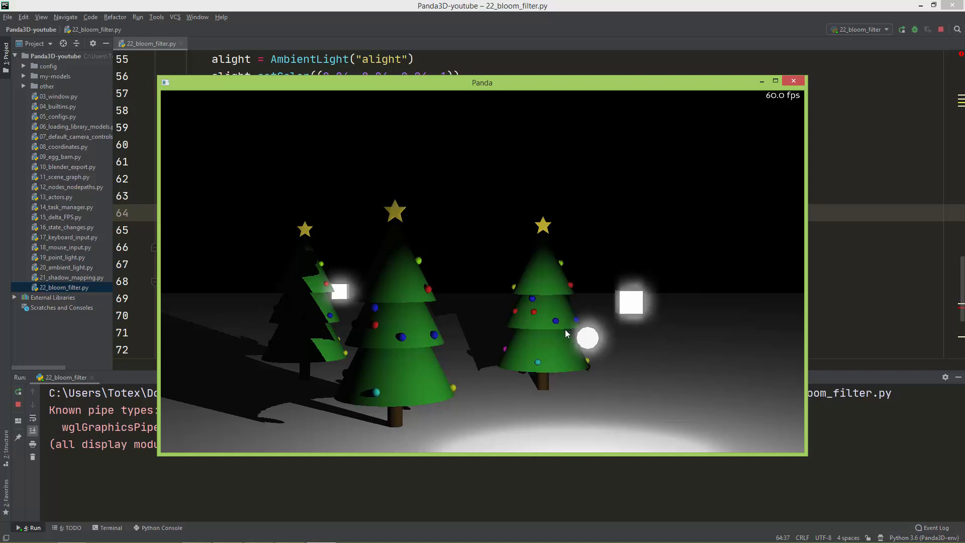
mouse_move(599, 389)
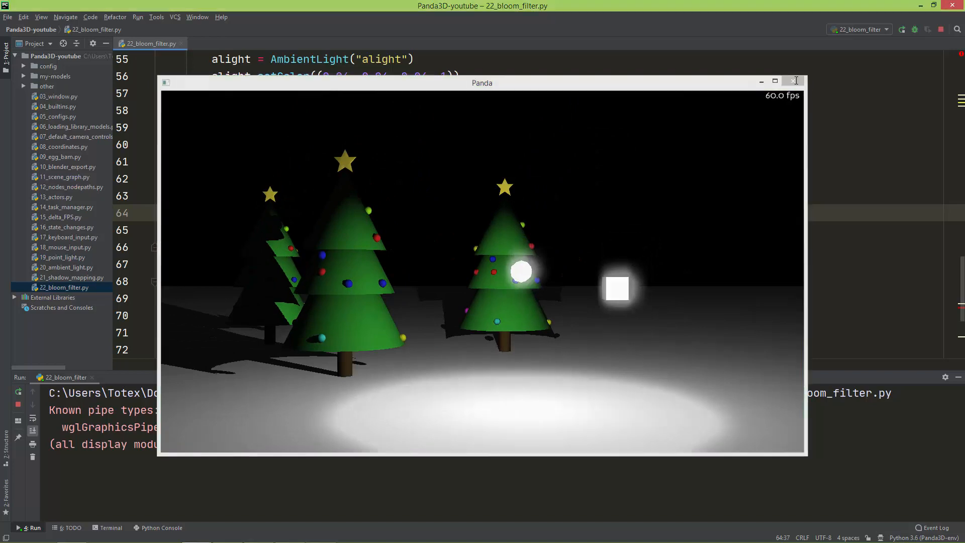
- Close the Panda window after viewing the large bloom halos
left_click(795, 80)
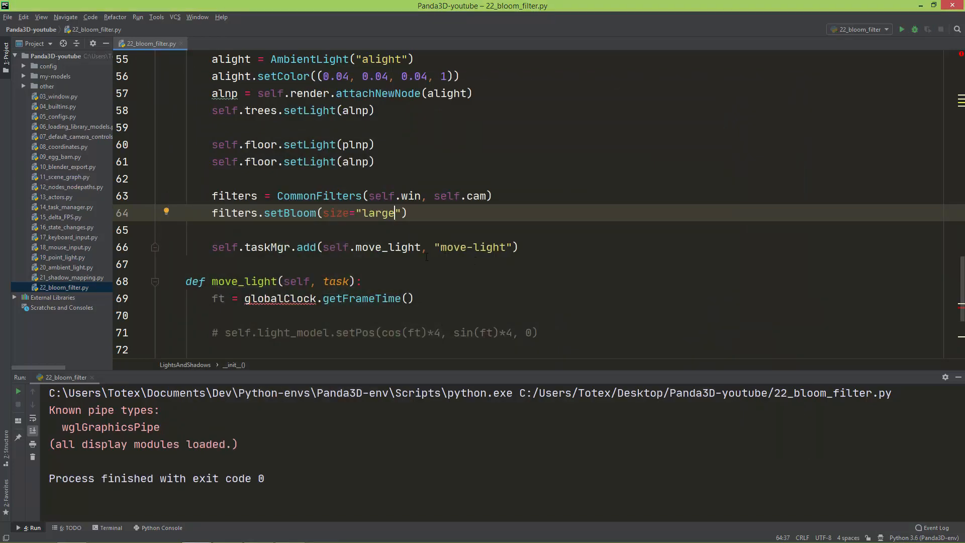
- Comment out the fixed setPos(4, -4, 0) line with Ctrl+/ and rerun the scene
left_click(539, 332)
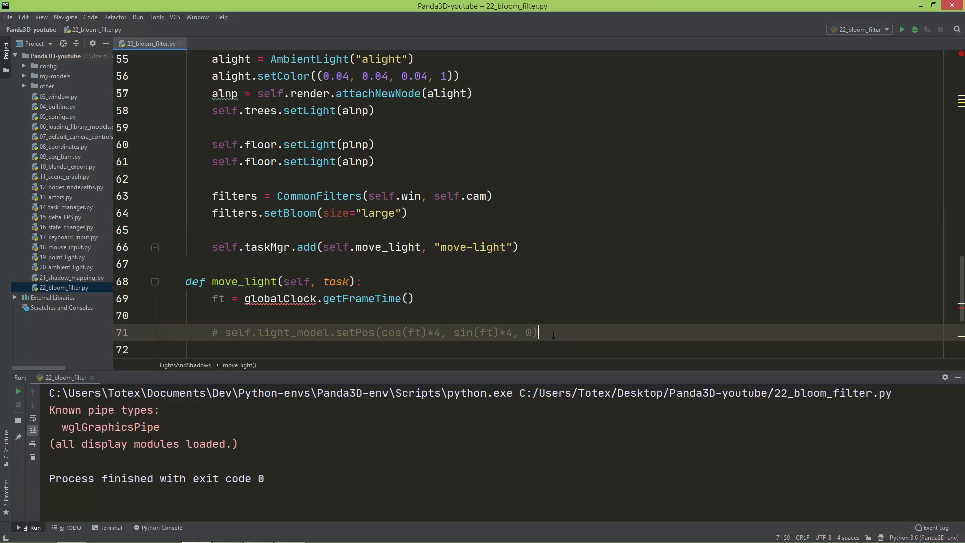
scroll("up", 3)
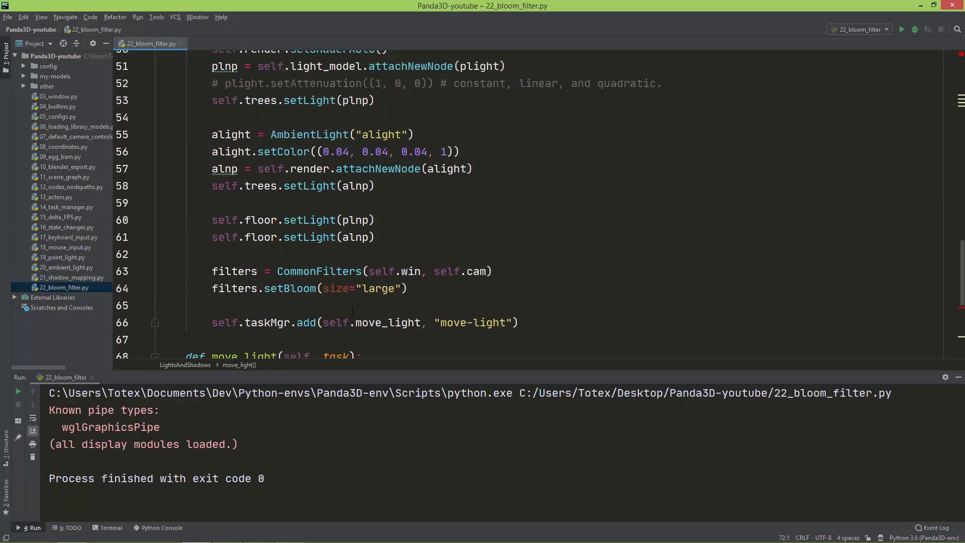
scroll("up", 3)
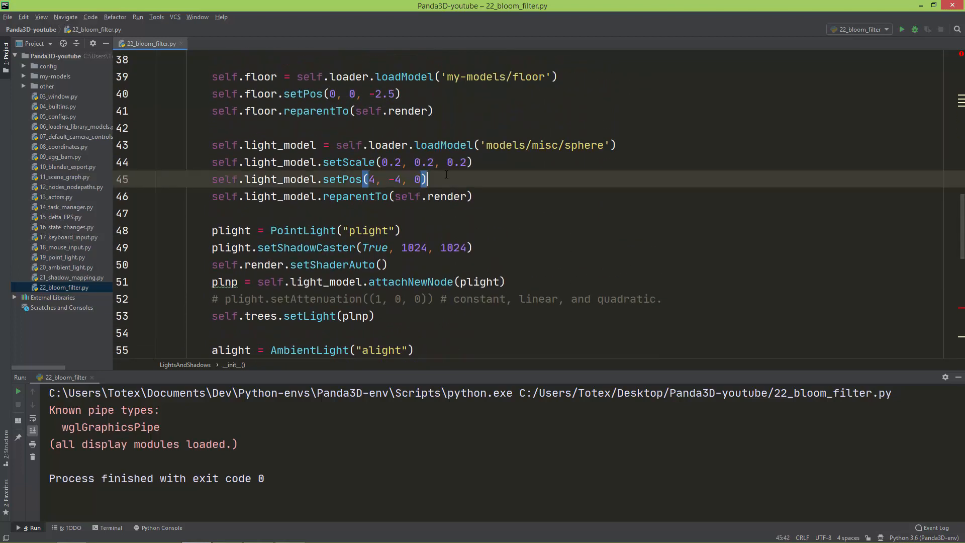
key("ctrl+slash")
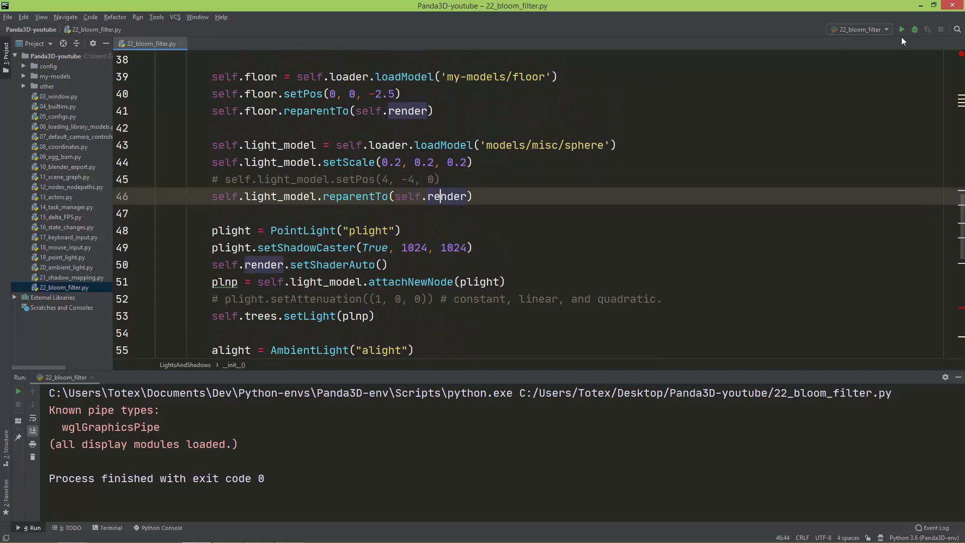
left_click(901, 30)
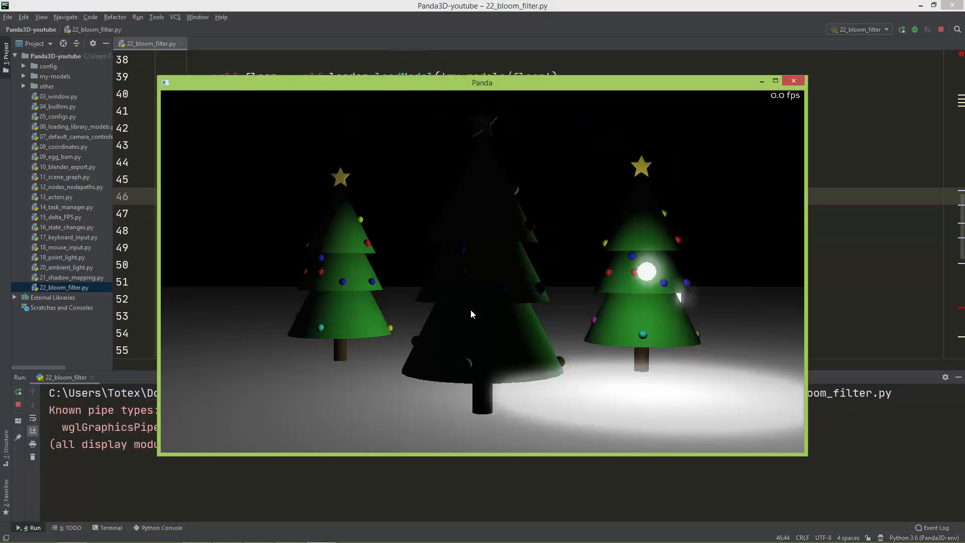